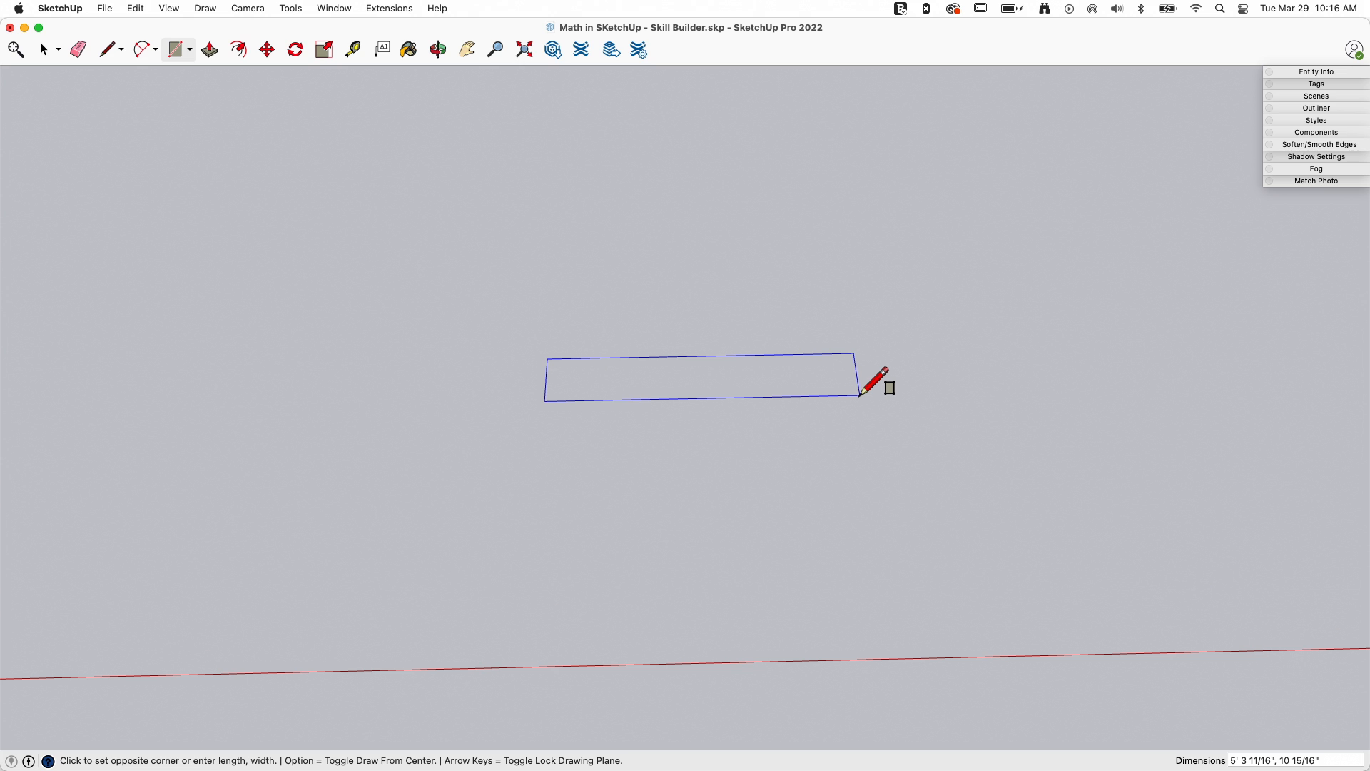
Draw the long thin board rectangle with typed dimensions and make it a group
{"action": "type", "text": "4"}
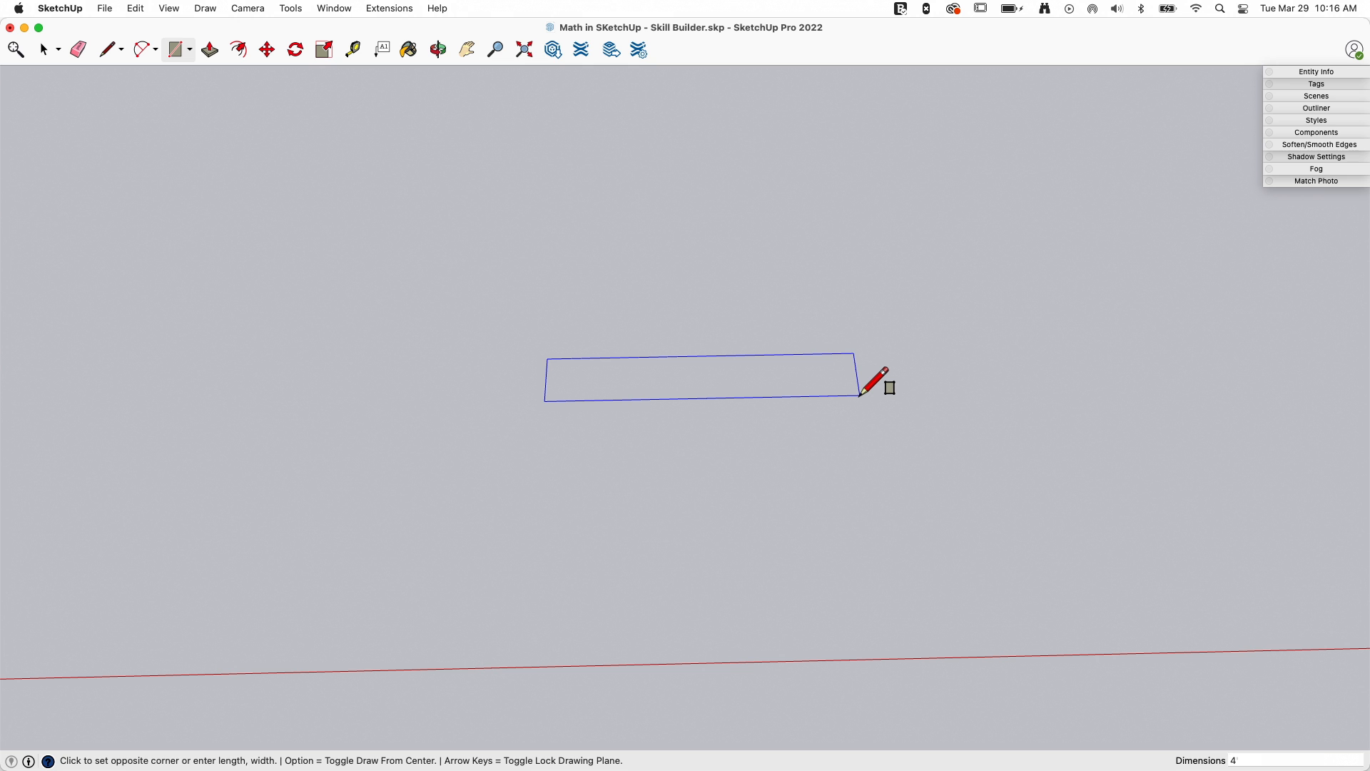
{"action": "type", "text": "3"}
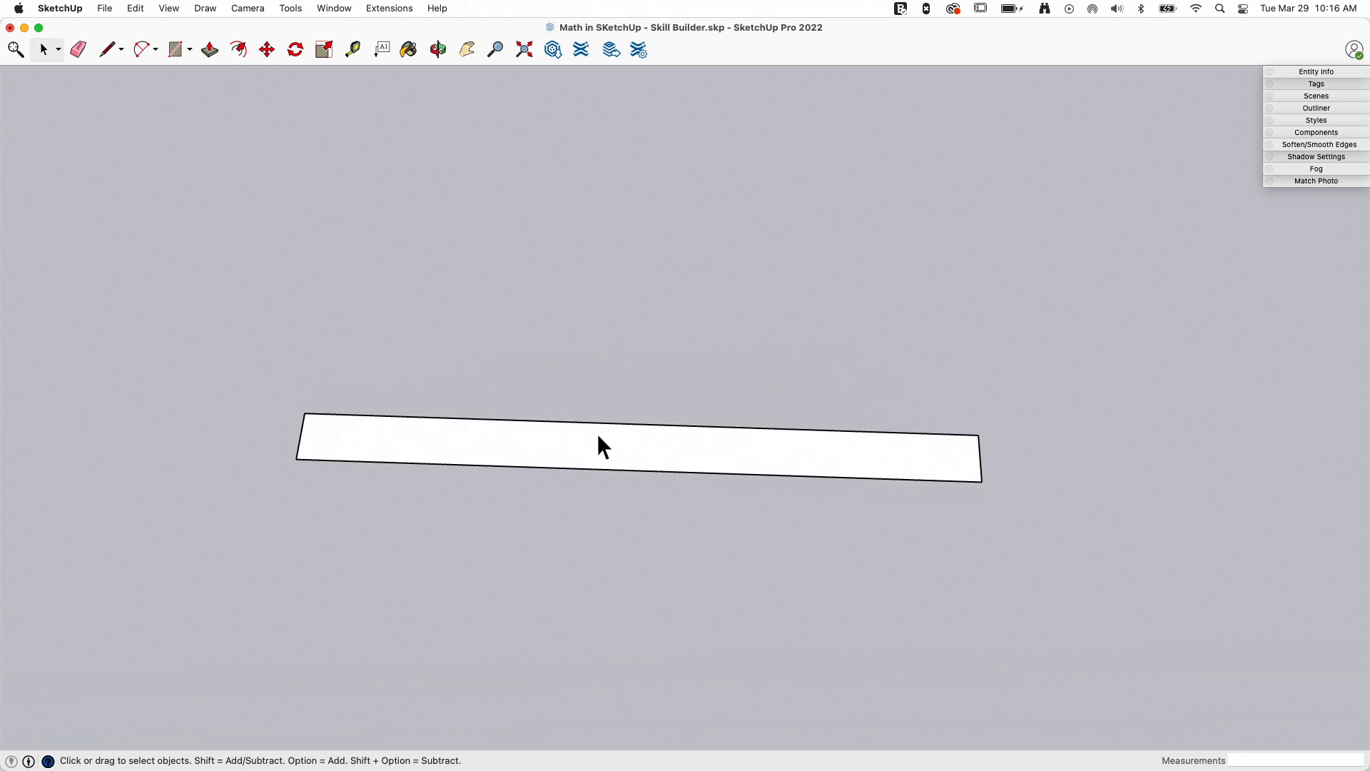
{"action": "left_click", "coordinate": [601, 446]}
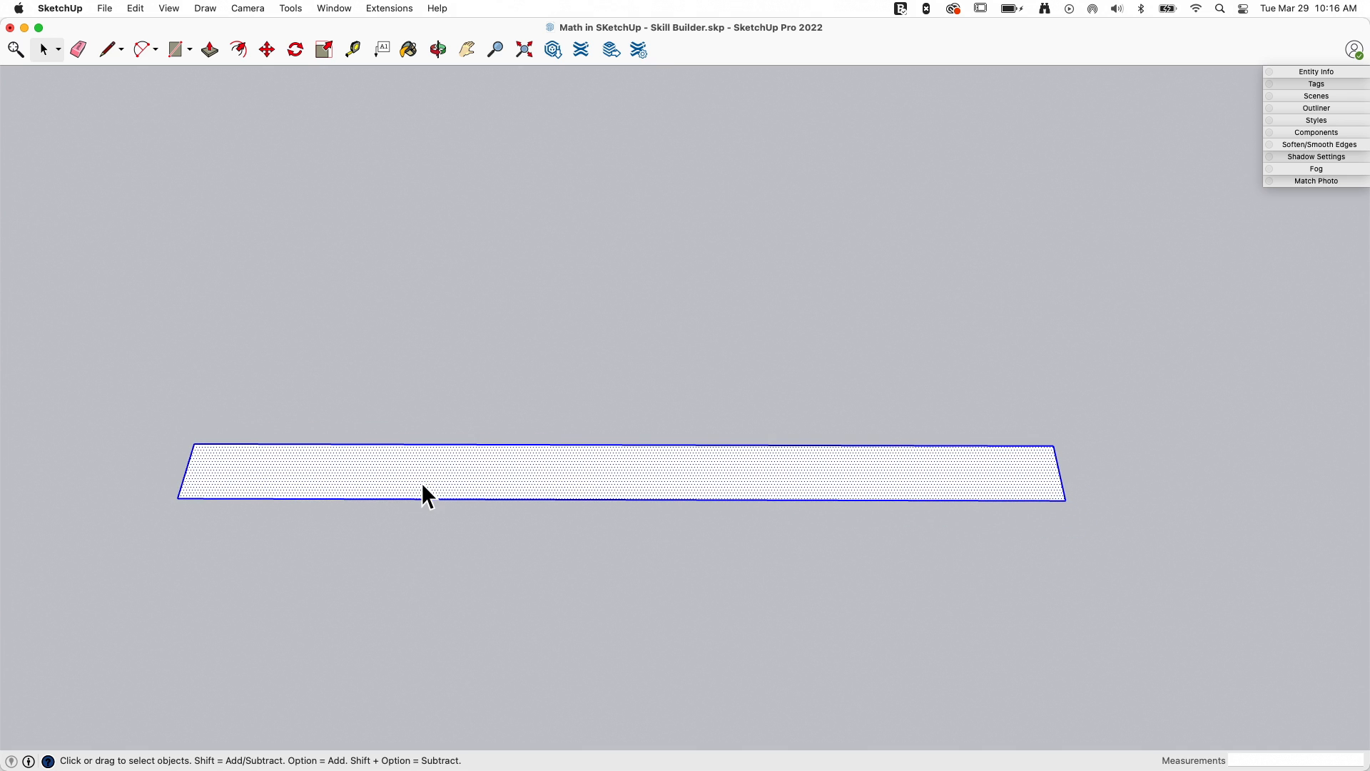
{"action": "left_click_drag", "start_coordinate": [428, 489], "coordinate": [438, 494]}
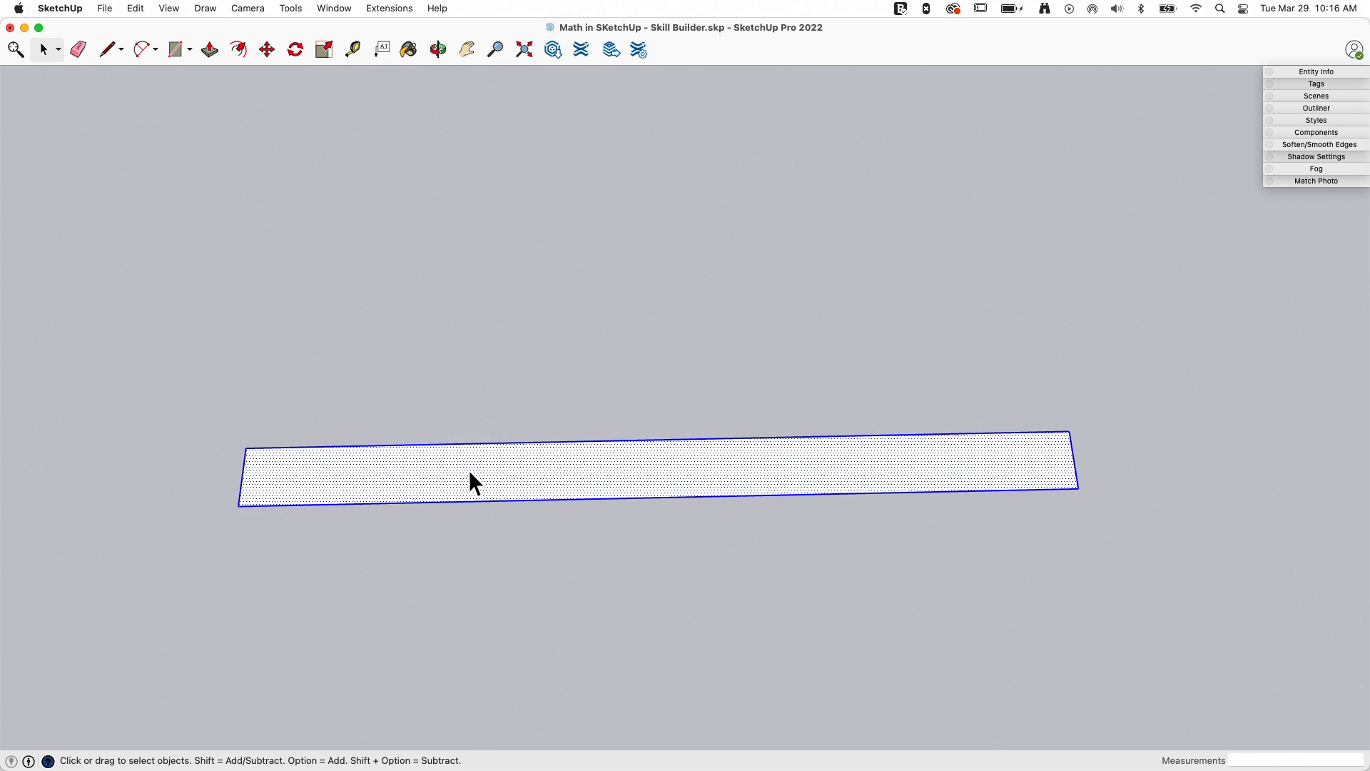
{"action": "right_click", "coordinate": [474, 483]}
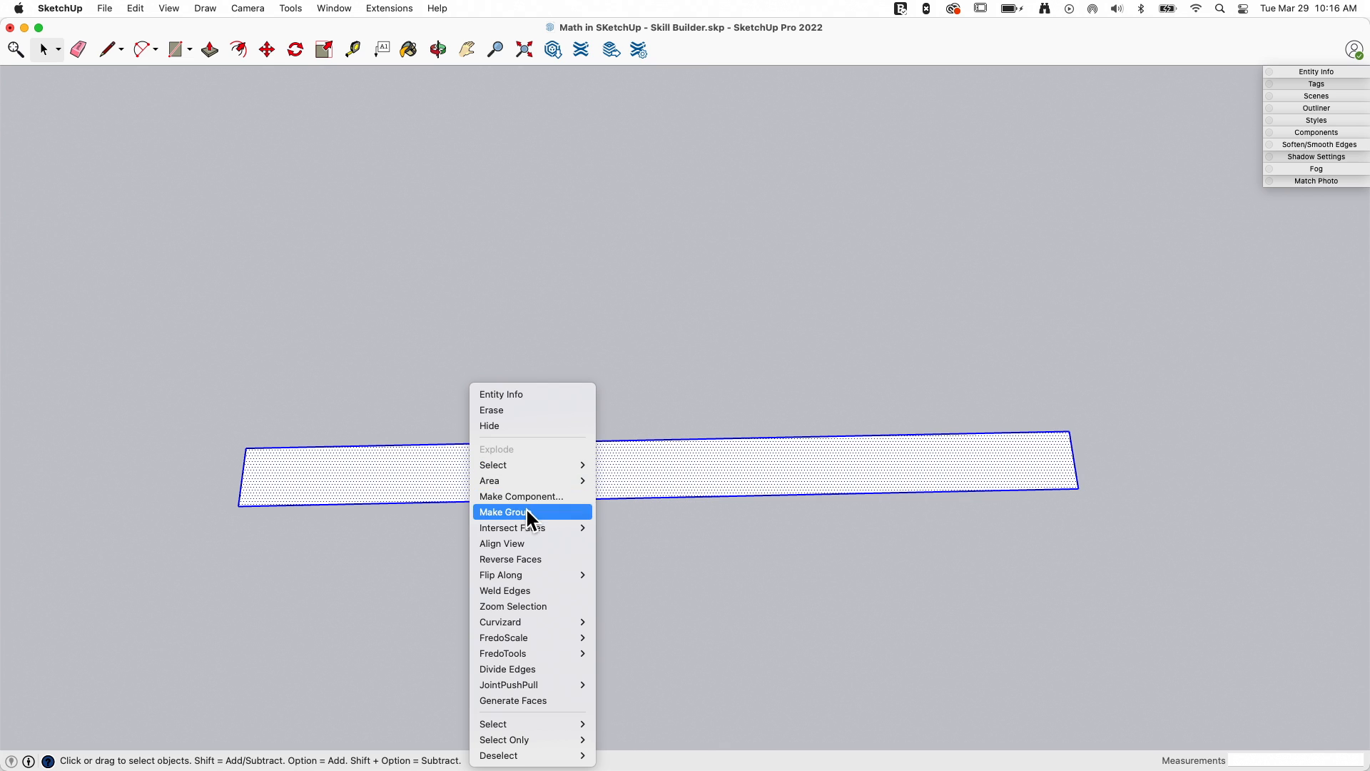
{"action": "left_click", "coordinate": [504, 512]}
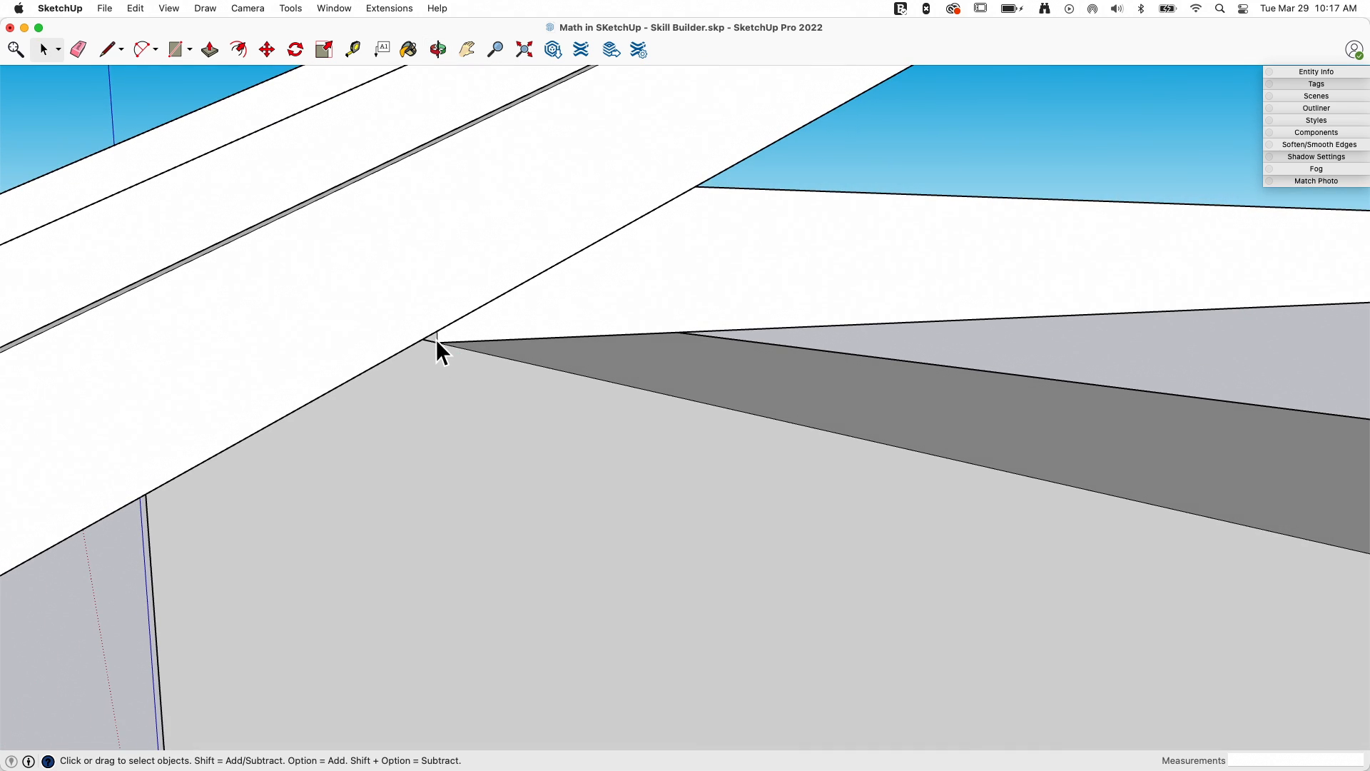
{"action": "mouse_move", "coordinate": [441, 362]}
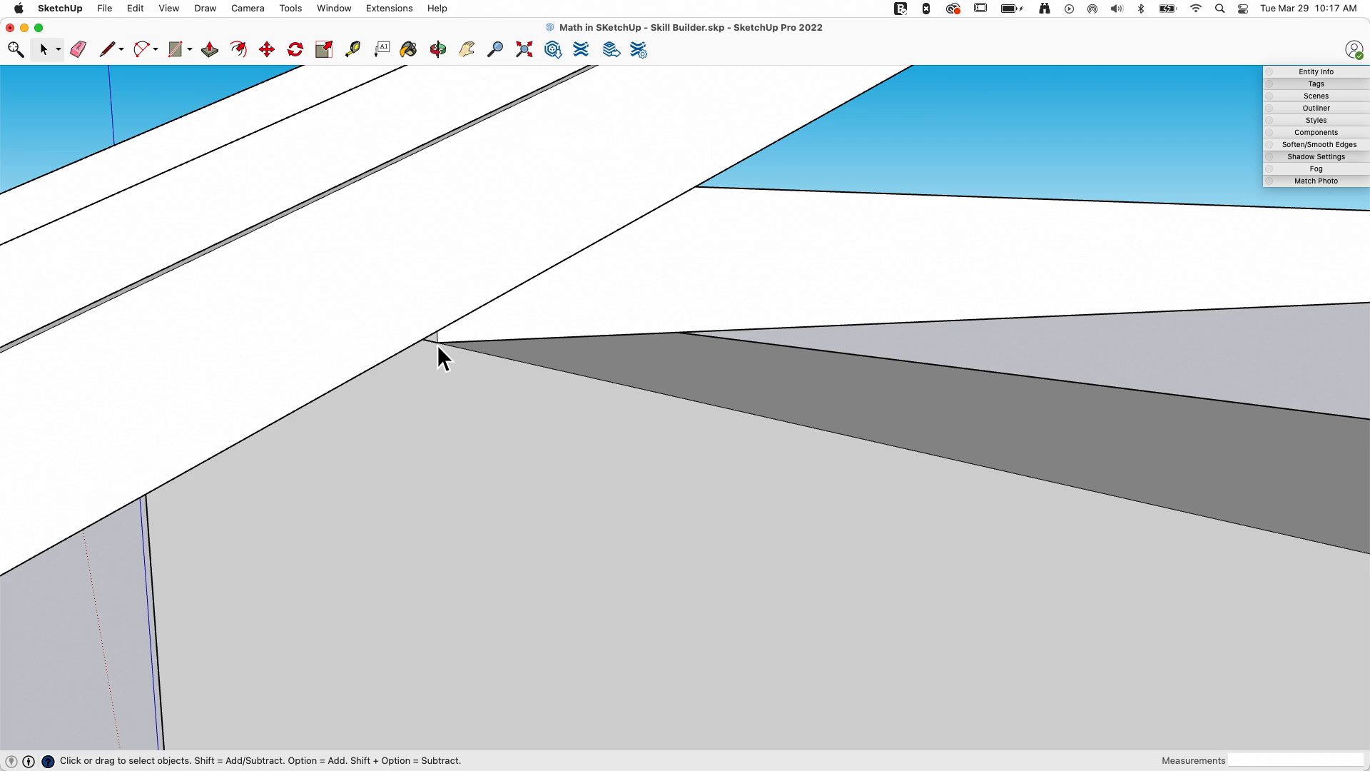
{"action": "mouse_move", "coordinate": [444, 359]}
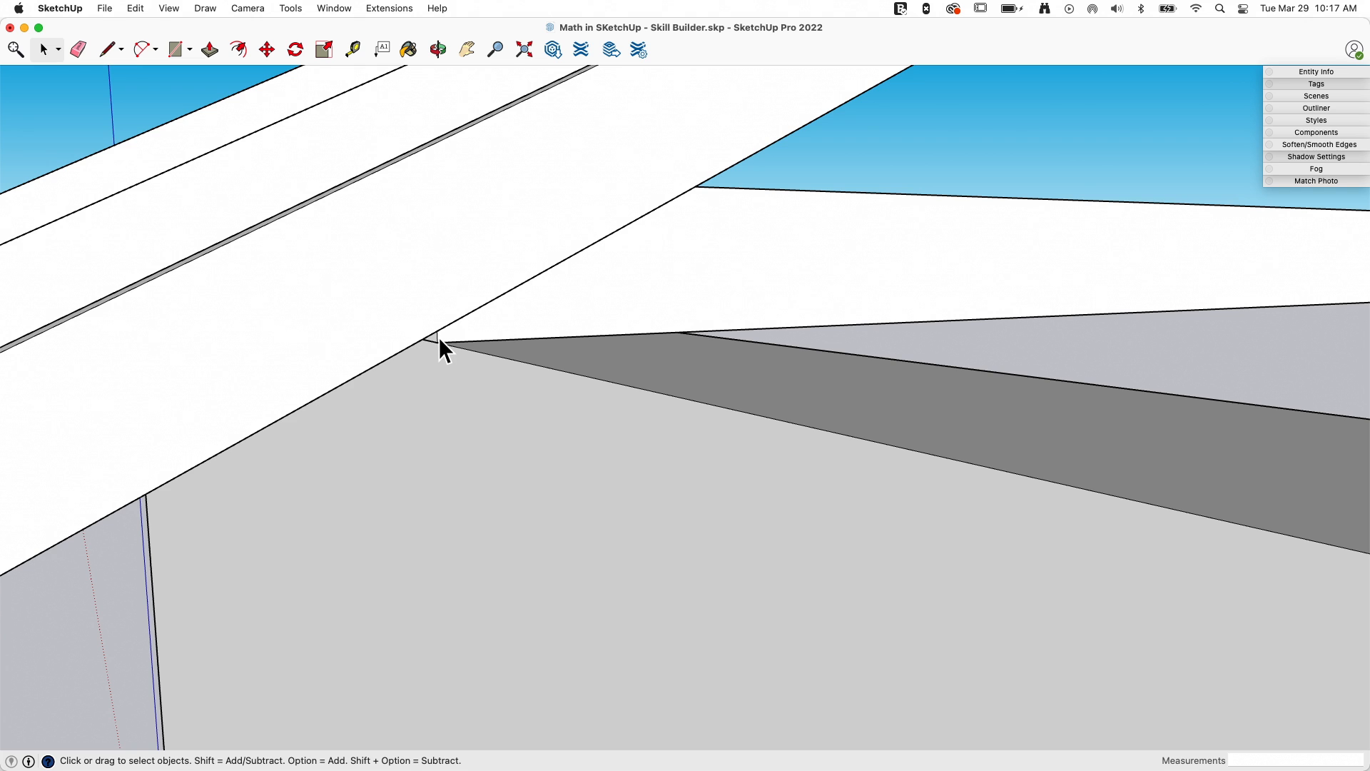
{"action": "mouse_move", "coordinate": [690, 203]}
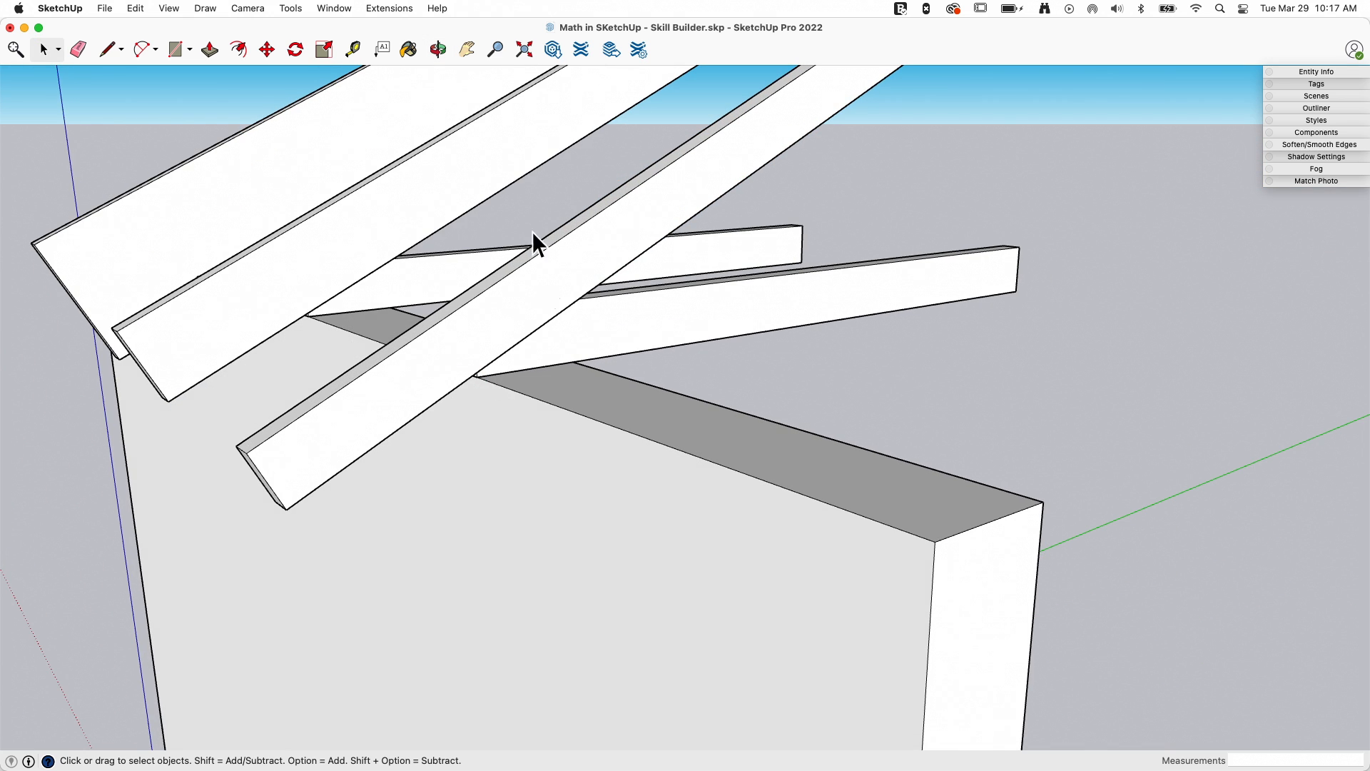
{"action": "mouse_move", "coordinate": [474, 284]}
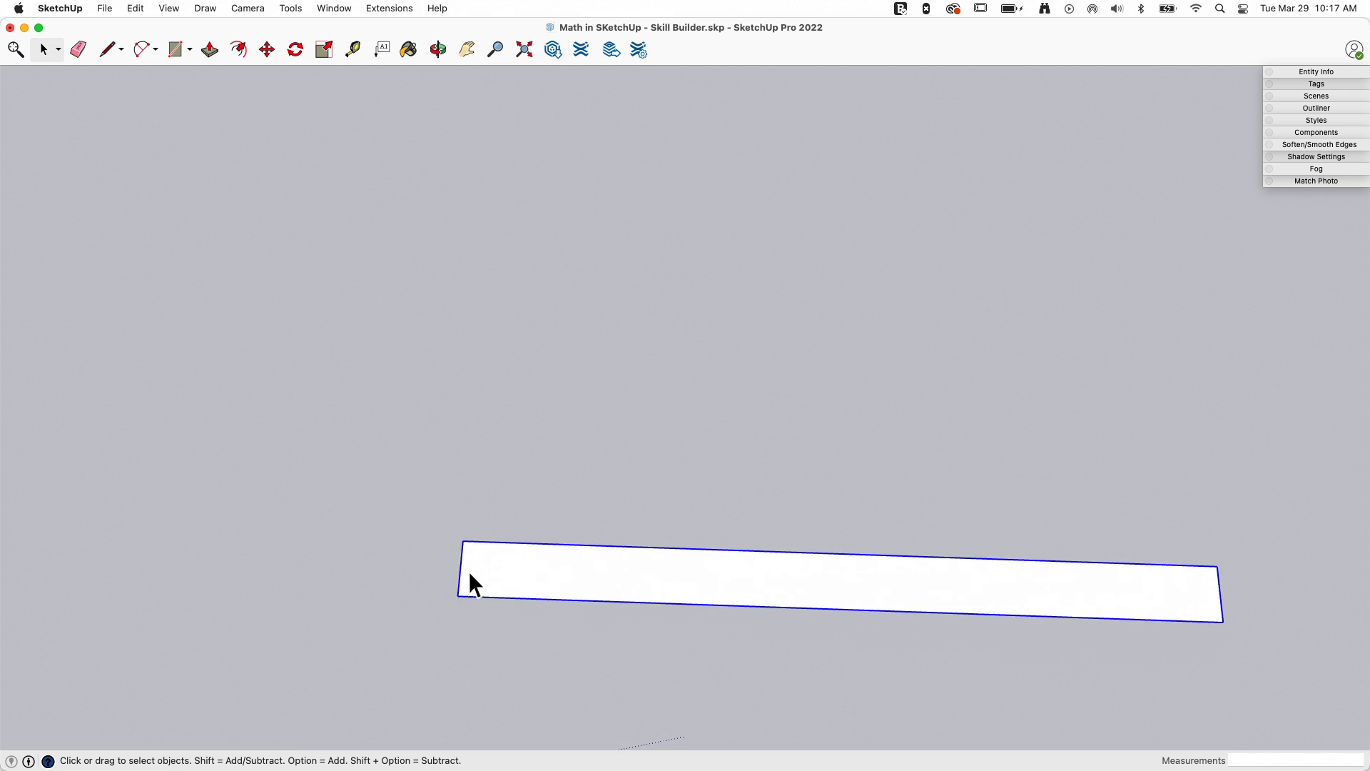
Move-copy the grouped board so the copy sits over the original
{"action": "left_click", "coordinate": [267, 49]}
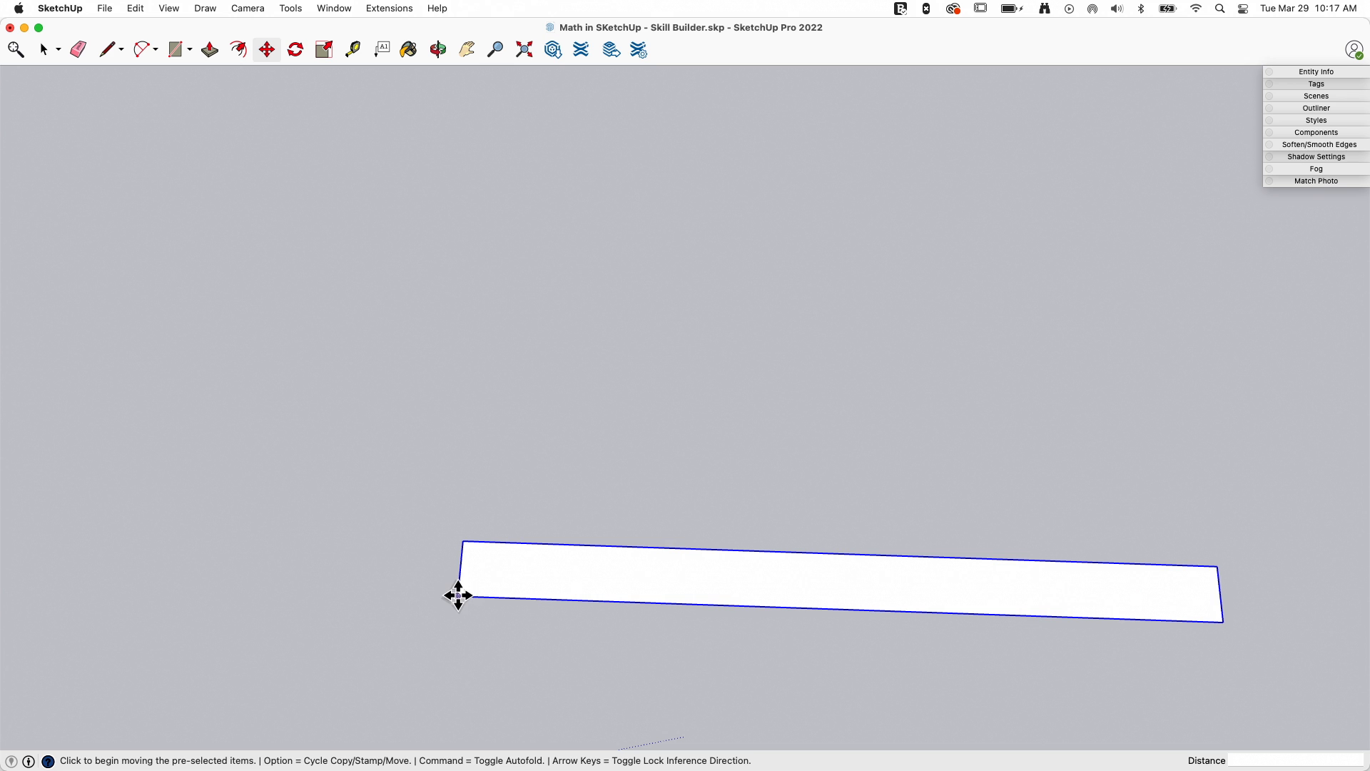
{"action": "left_click_drag", "start_coordinate": [458, 595], "coordinate": [458, 549]}
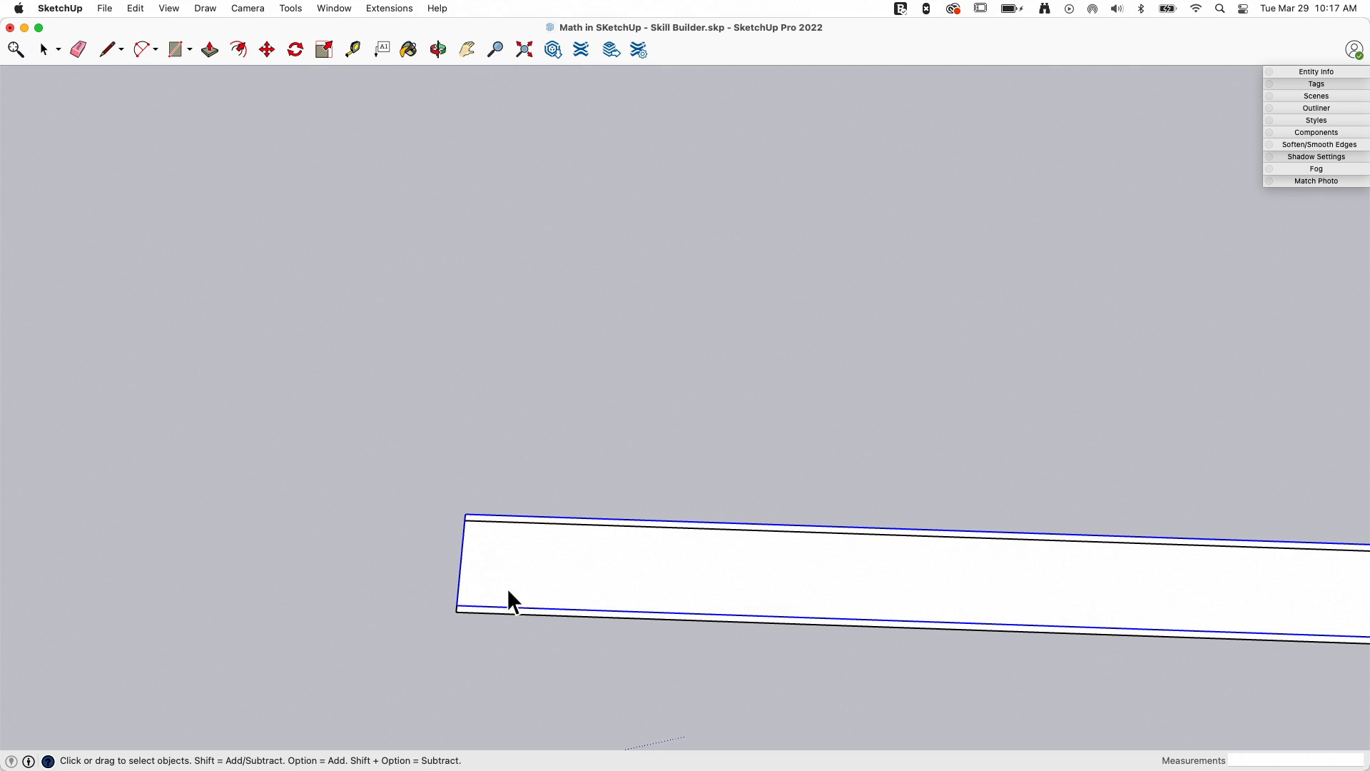
{"action": "mouse_move", "coordinate": [463, 623]}
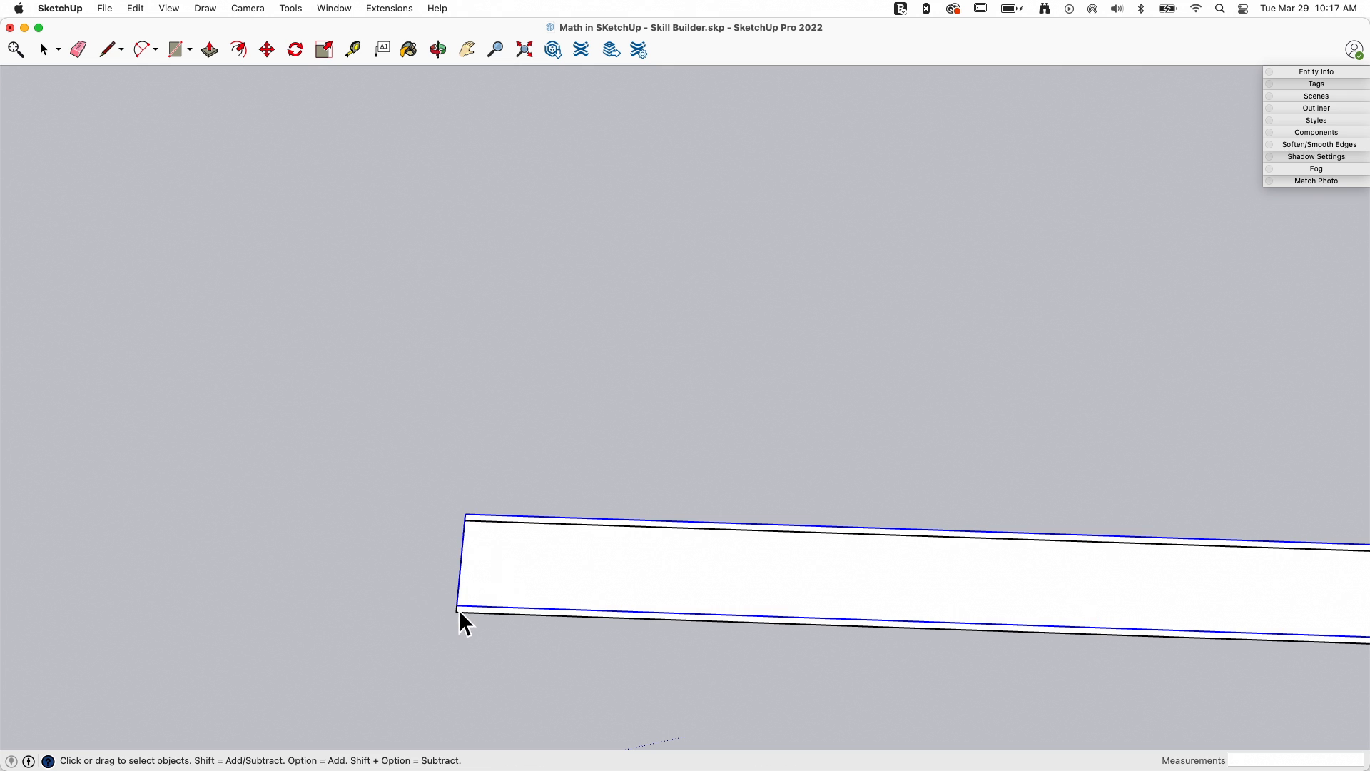
{"action": "mouse_move", "coordinate": [520, 594]}
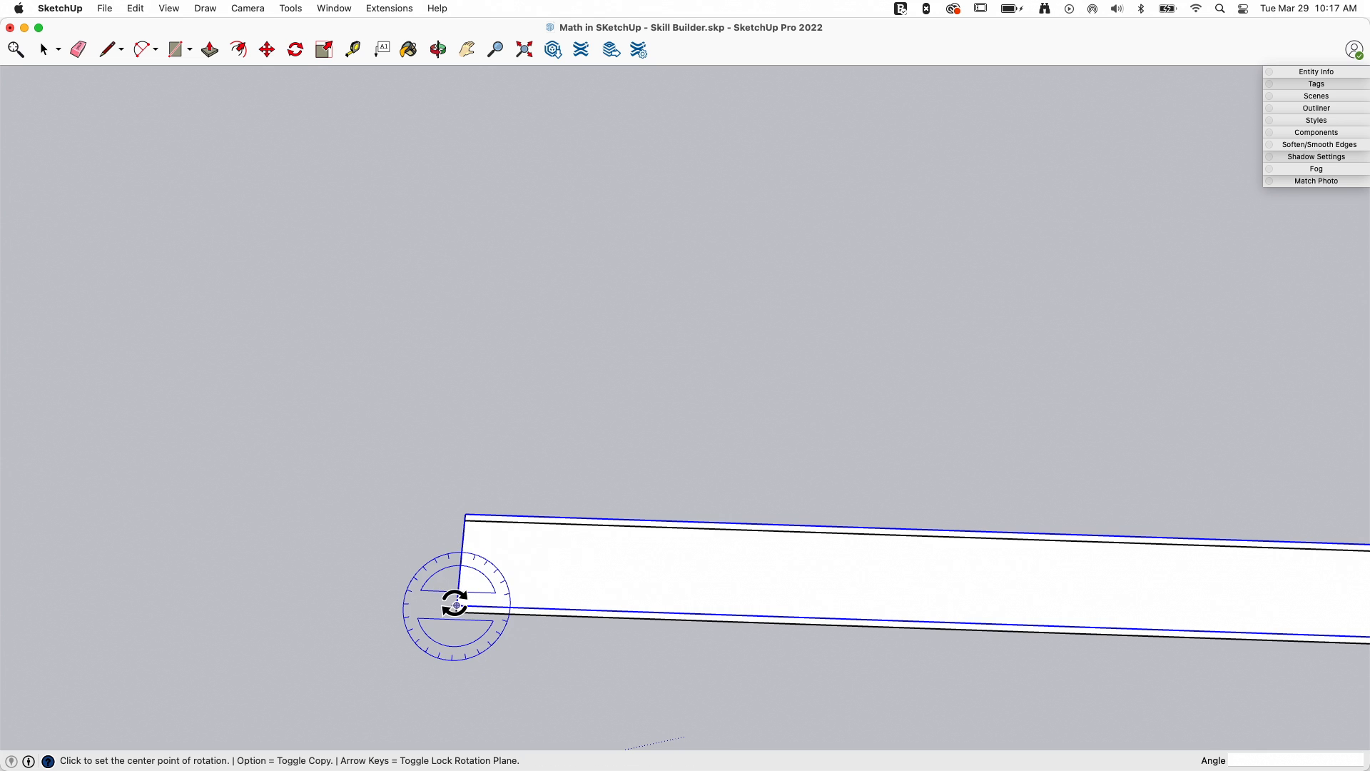
Rotate the copied board about 26.6° around its lower-left corner to form the rafter slope
{"action": "left_click", "coordinate": [454, 605]}
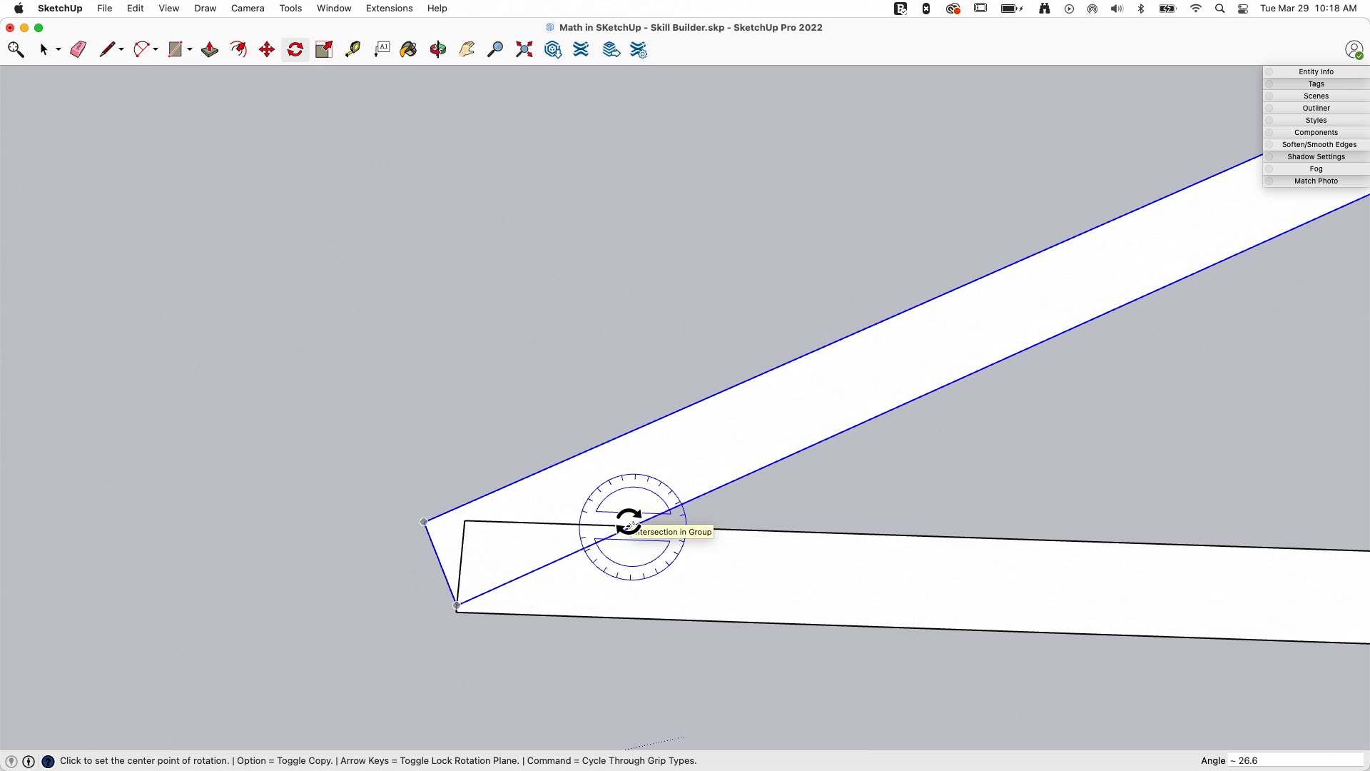
{"action": "mouse_move", "coordinate": [783, 376]}
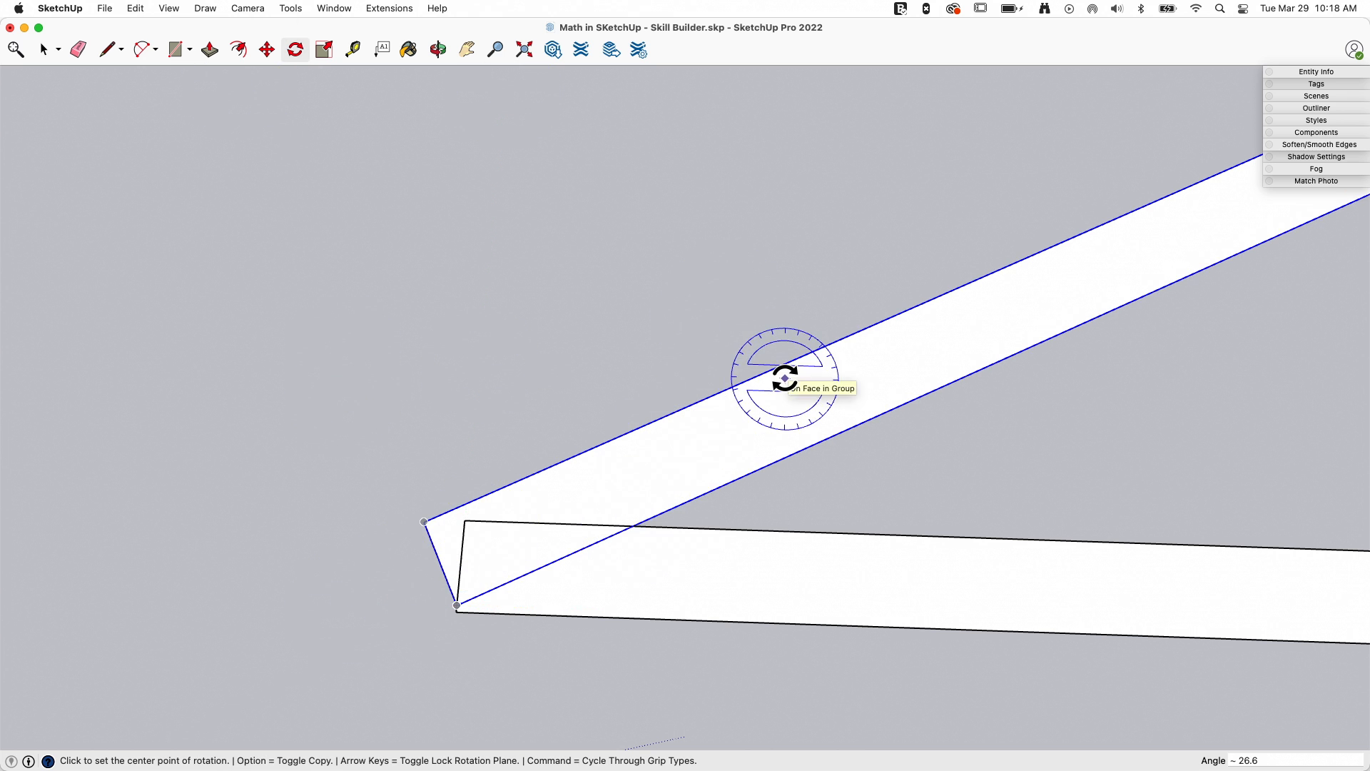
{"action": "left_click", "coordinate": [106, 49]}
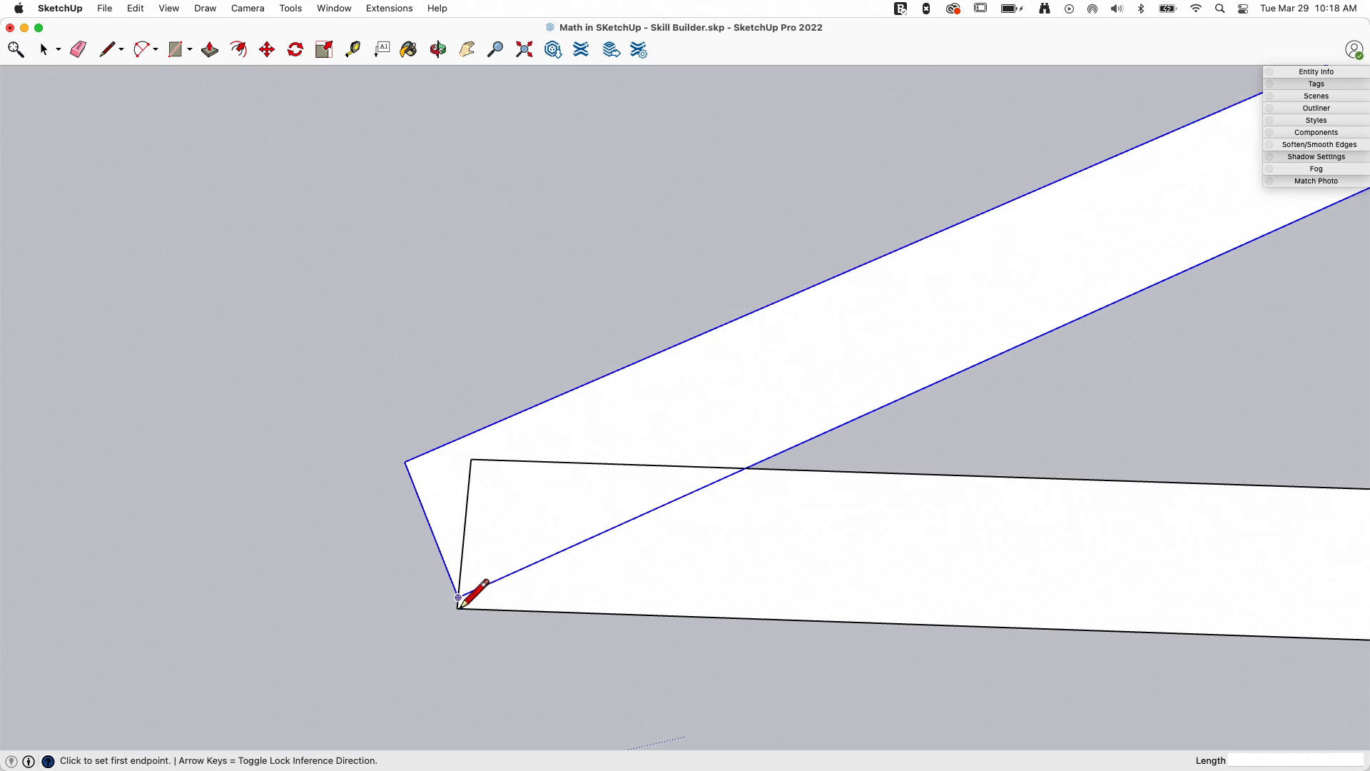
{"action": "mouse_move", "coordinate": [458, 609]}
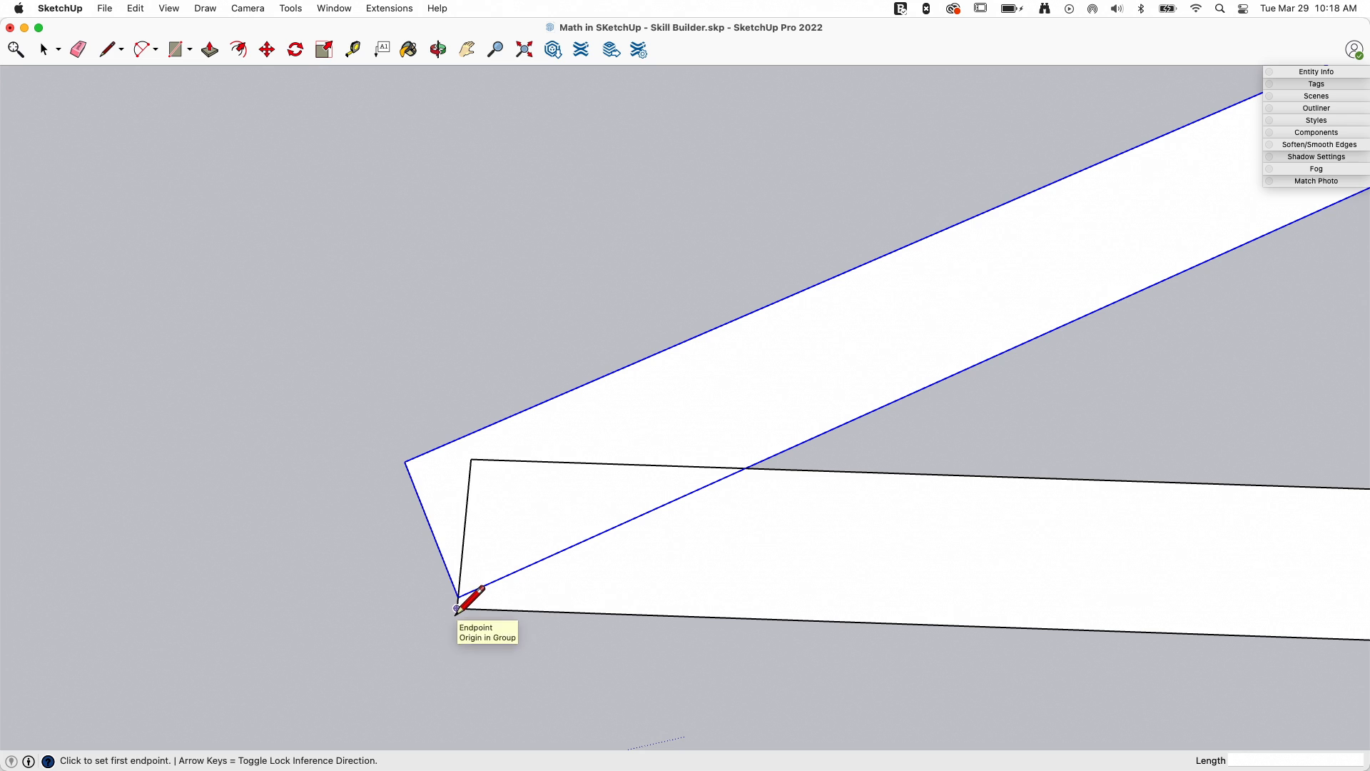
Draw the heel line from the shared lower corner to the rafter's top edge and start another line there
{"action": "left_click", "coordinate": [455, 608]}
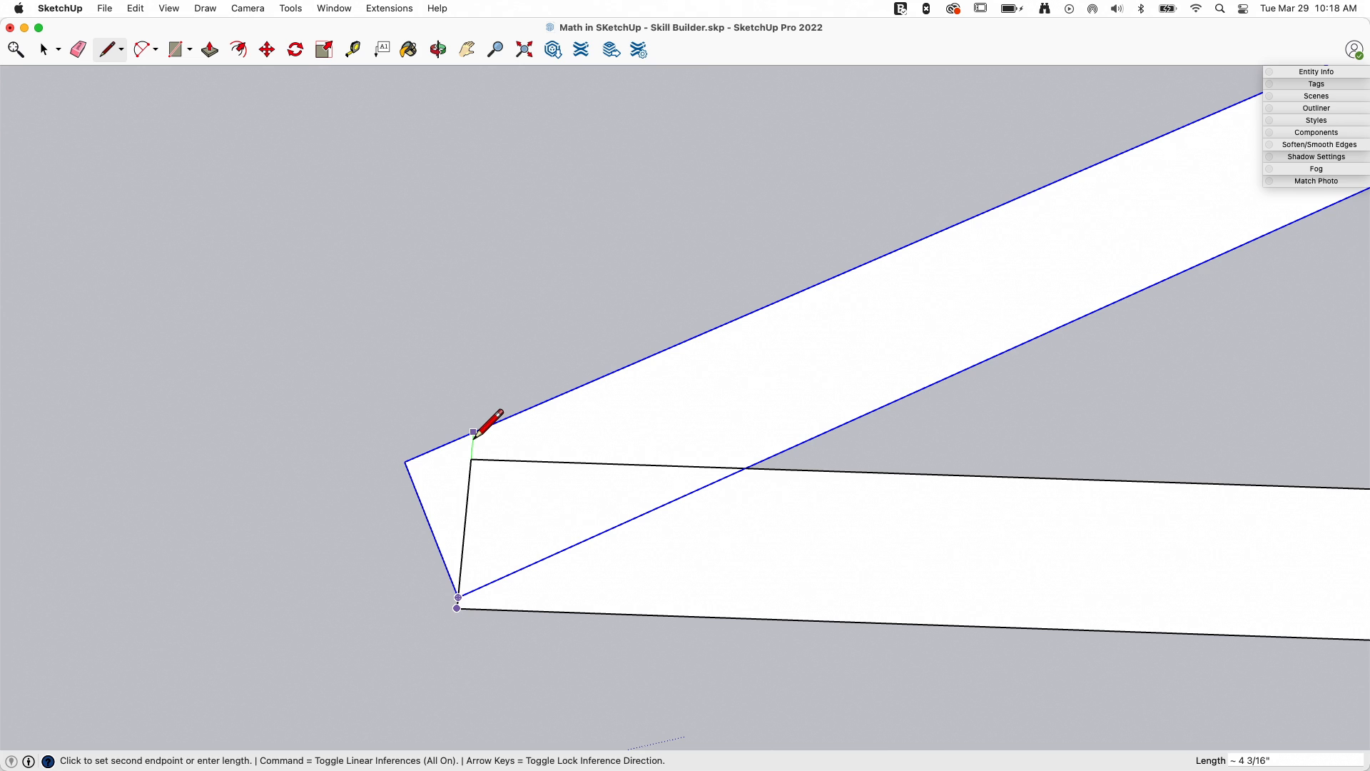
{"action": "left_click", "coordinate": [42, 49]}
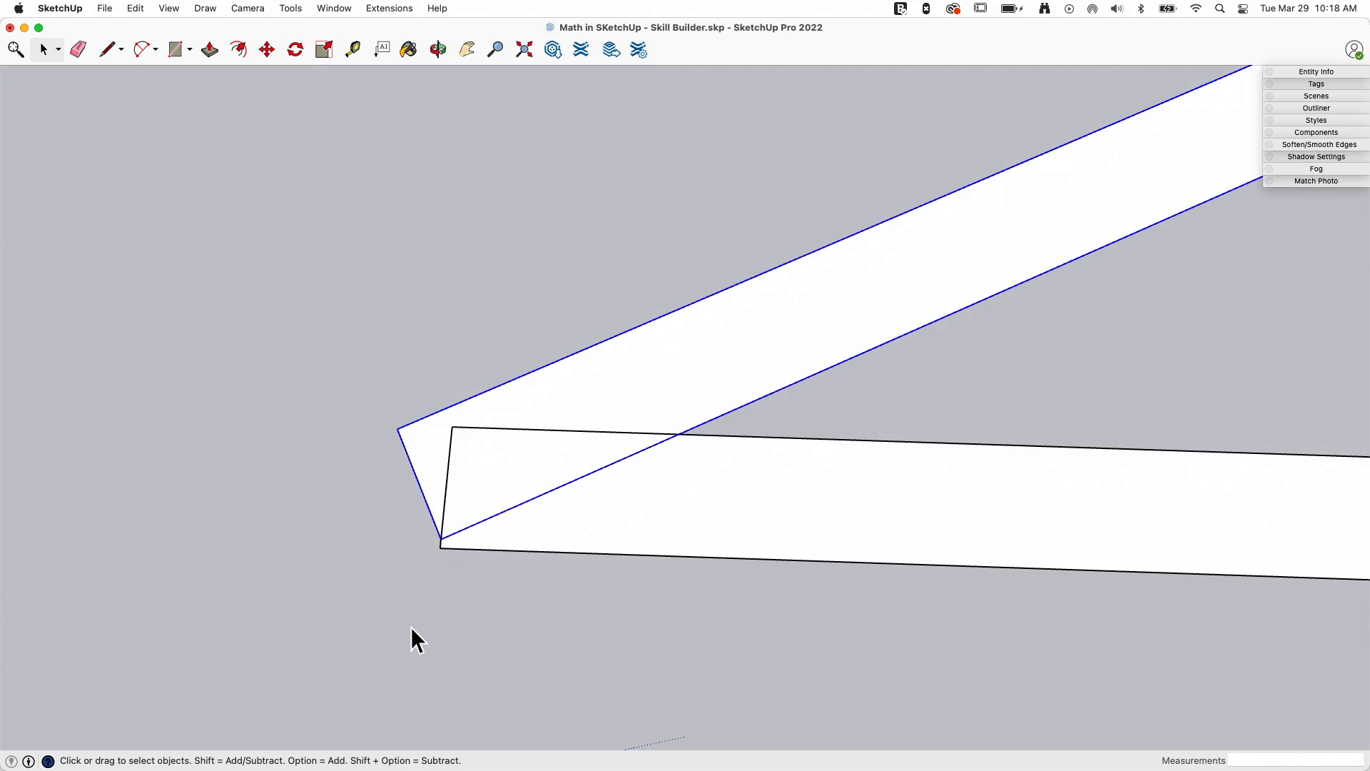
{"action": "mouse_move", "coordinate": [731, 552]}
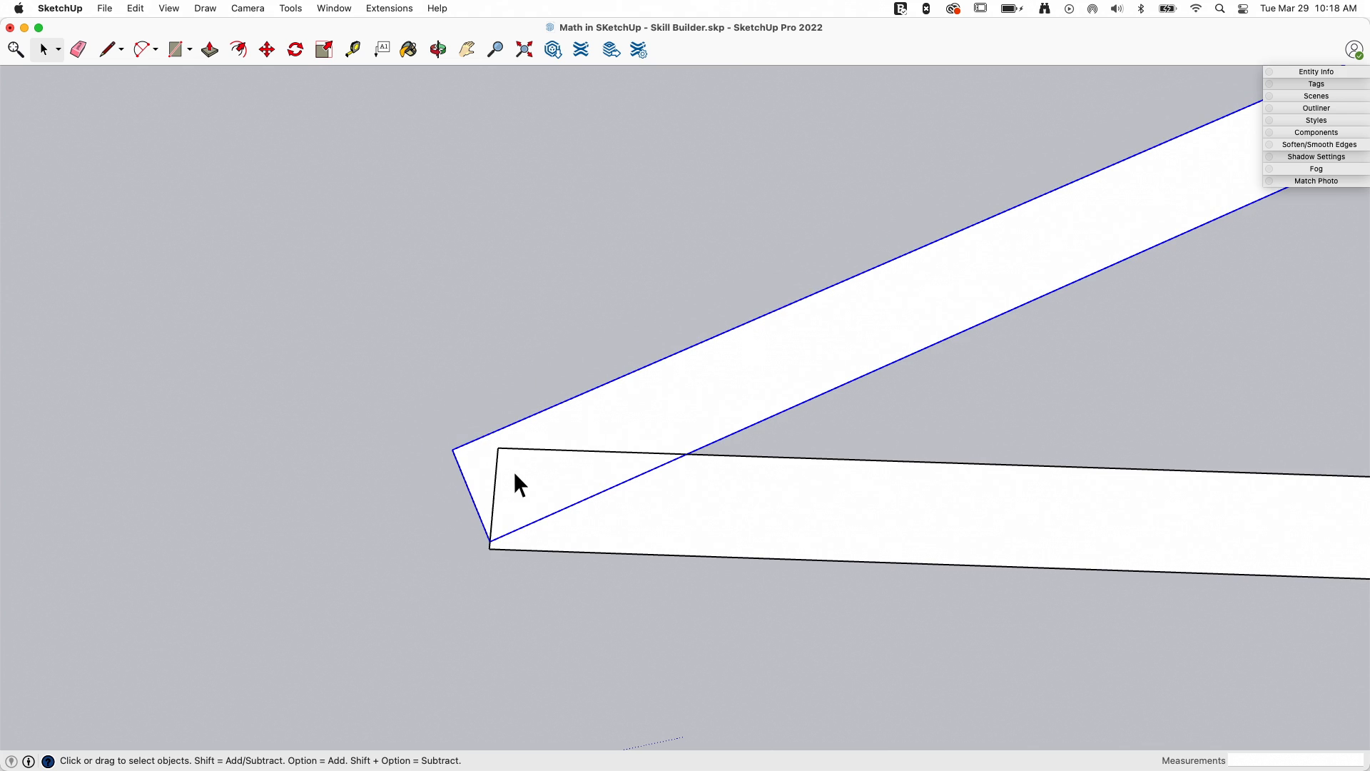
{"action": "mouse_move", "coordinate": [501, 551]}
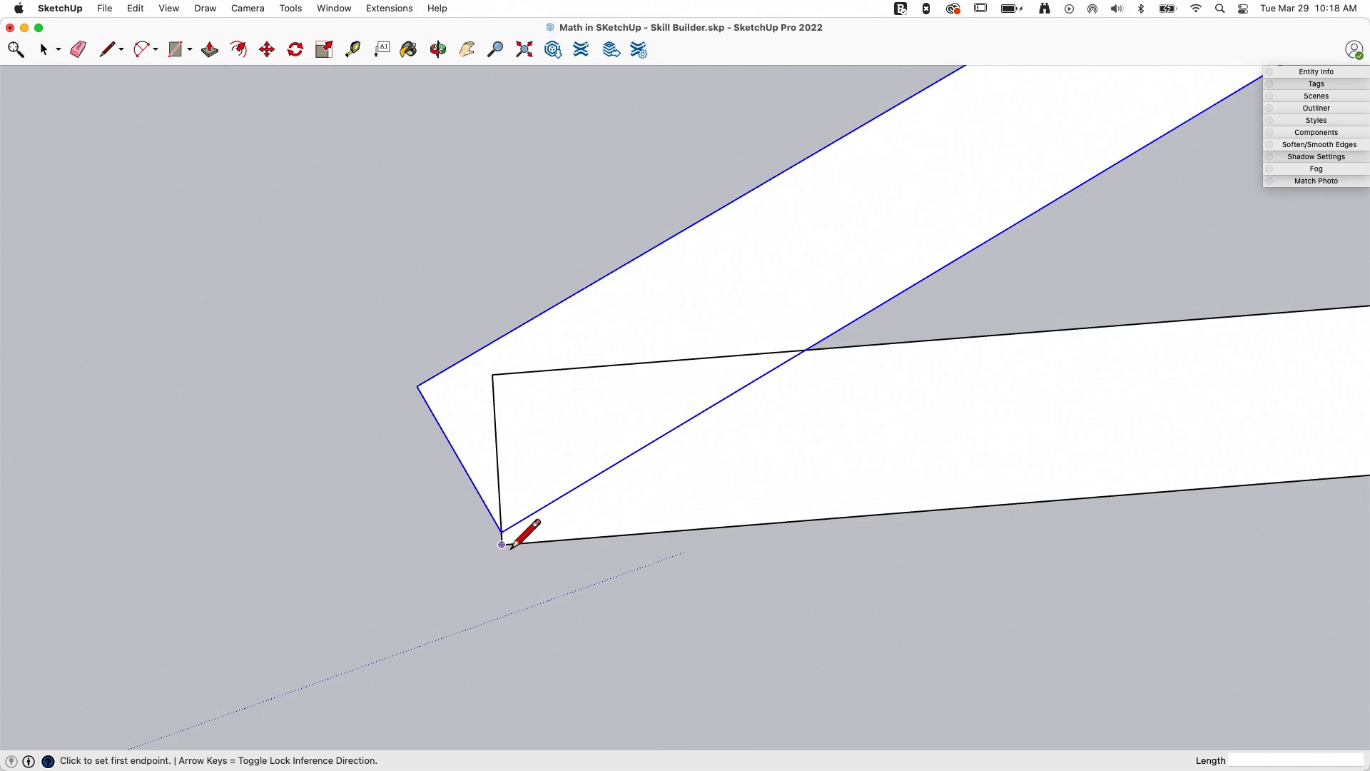
{"action": "left_click", "coordinate": [501, 543]}
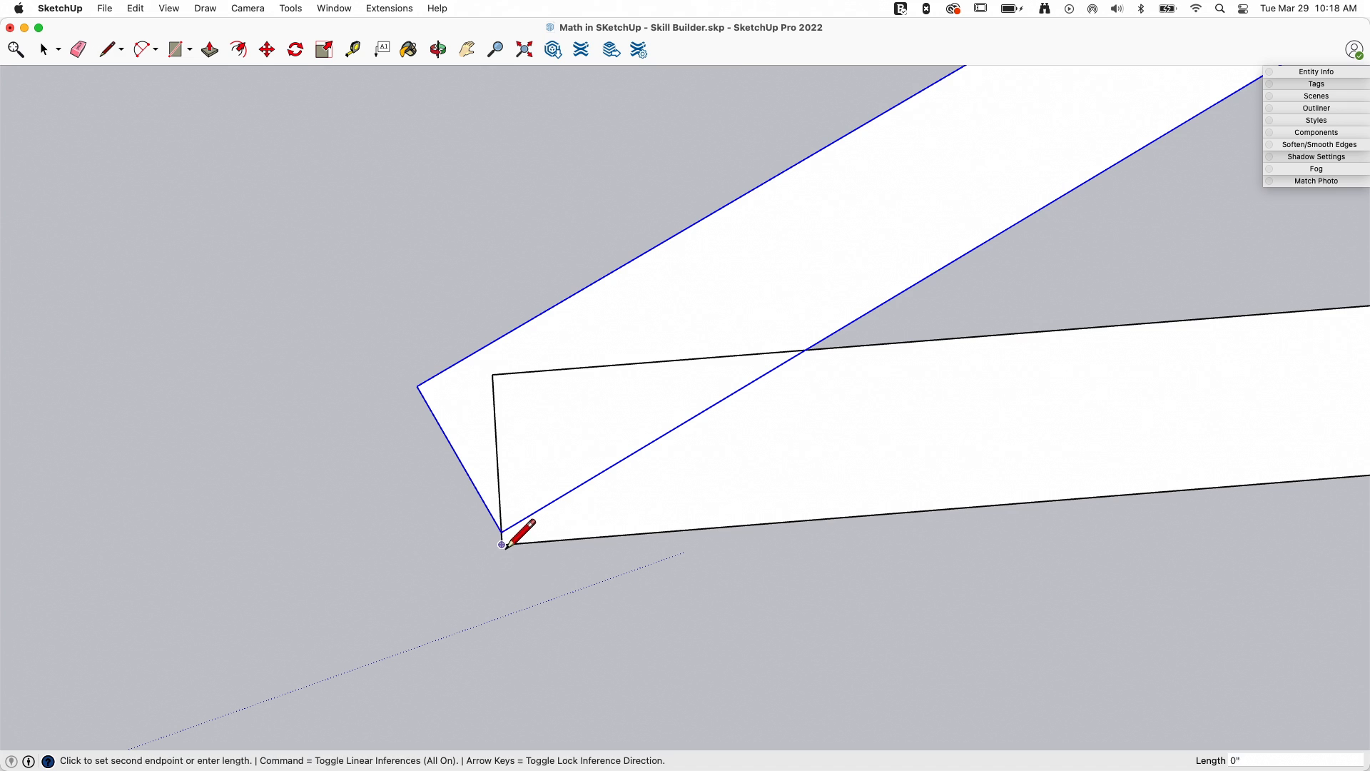
{"action": "mouse_move", "coordinate": [502, 340]}
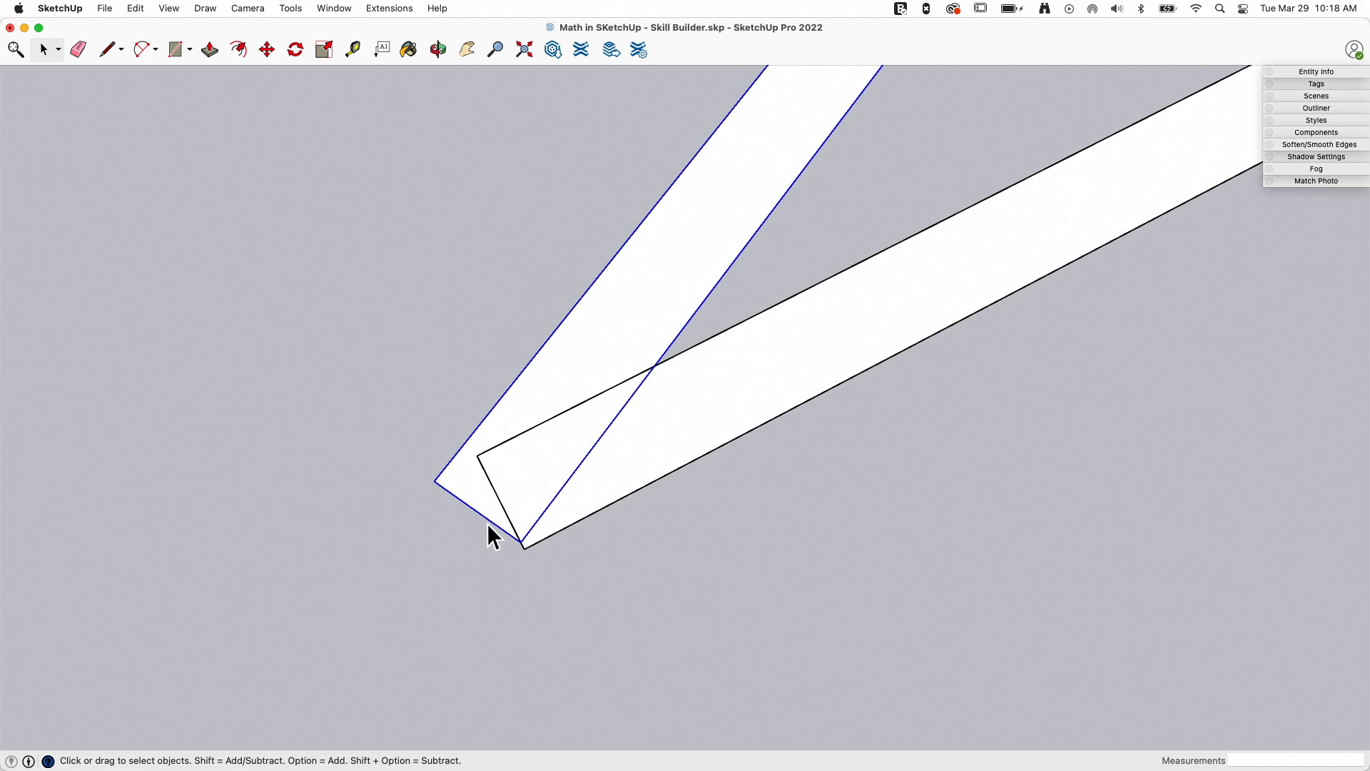
{"action": "mouse_move", "coordinate": [481, 447]}
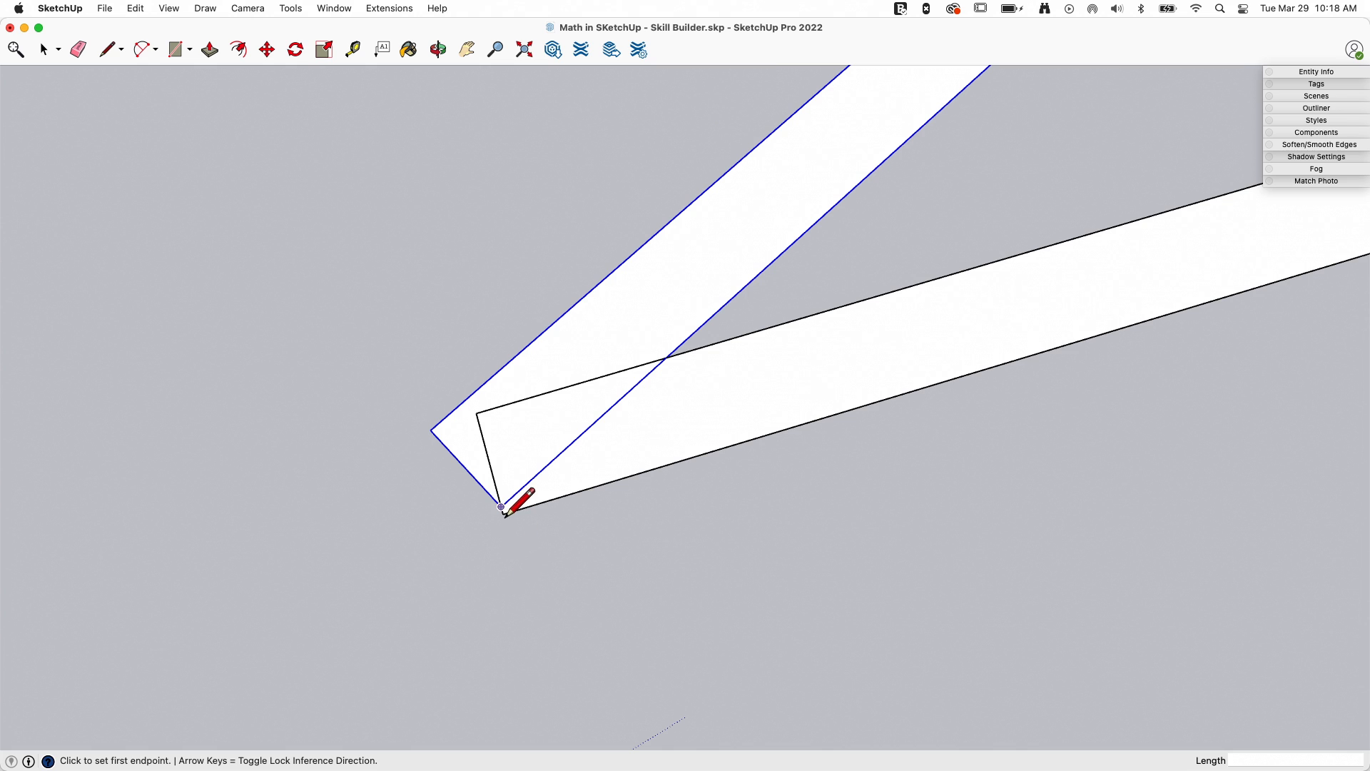
{"action": "mouse_move", "coordinate": [519, 560]}
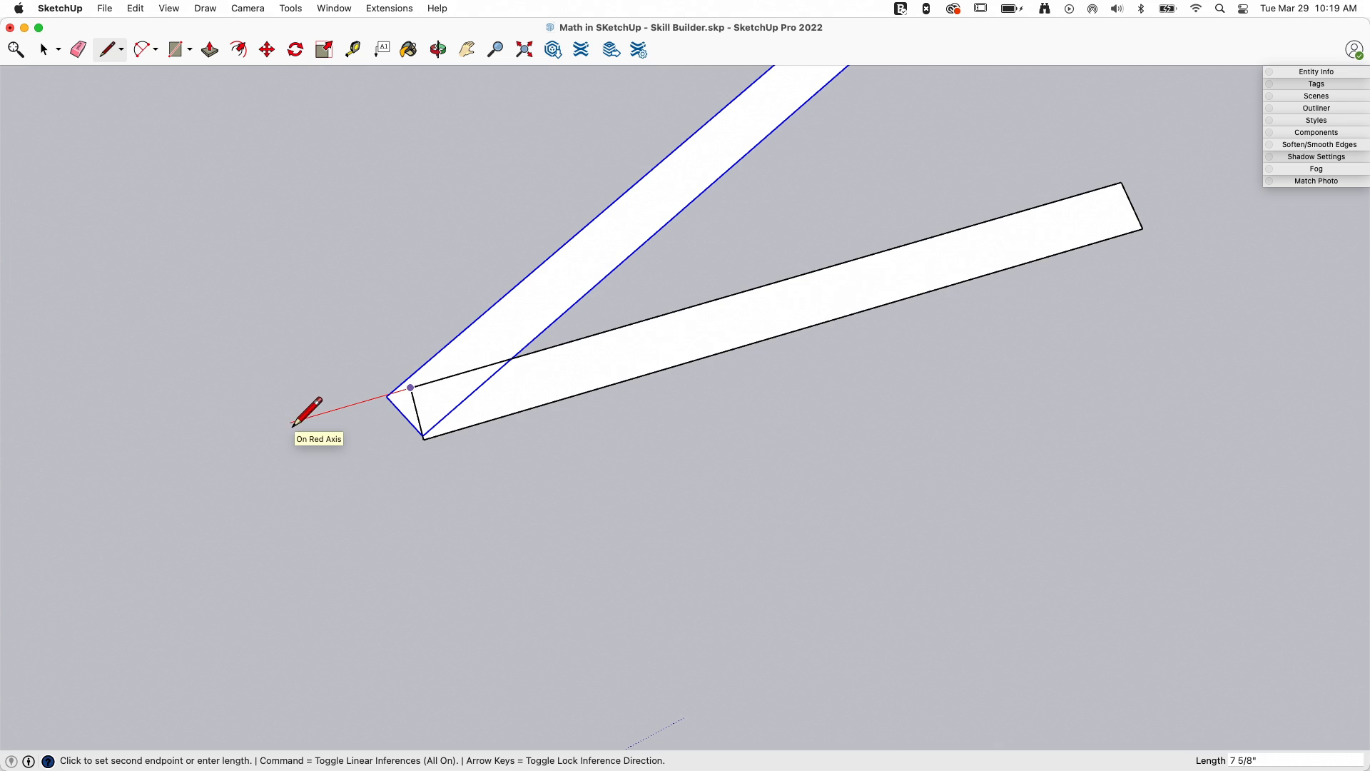
Draw a 12-inch horizontal overhang line from the heel and a line dropping down from its end
{"action": "type", "text": "12"}
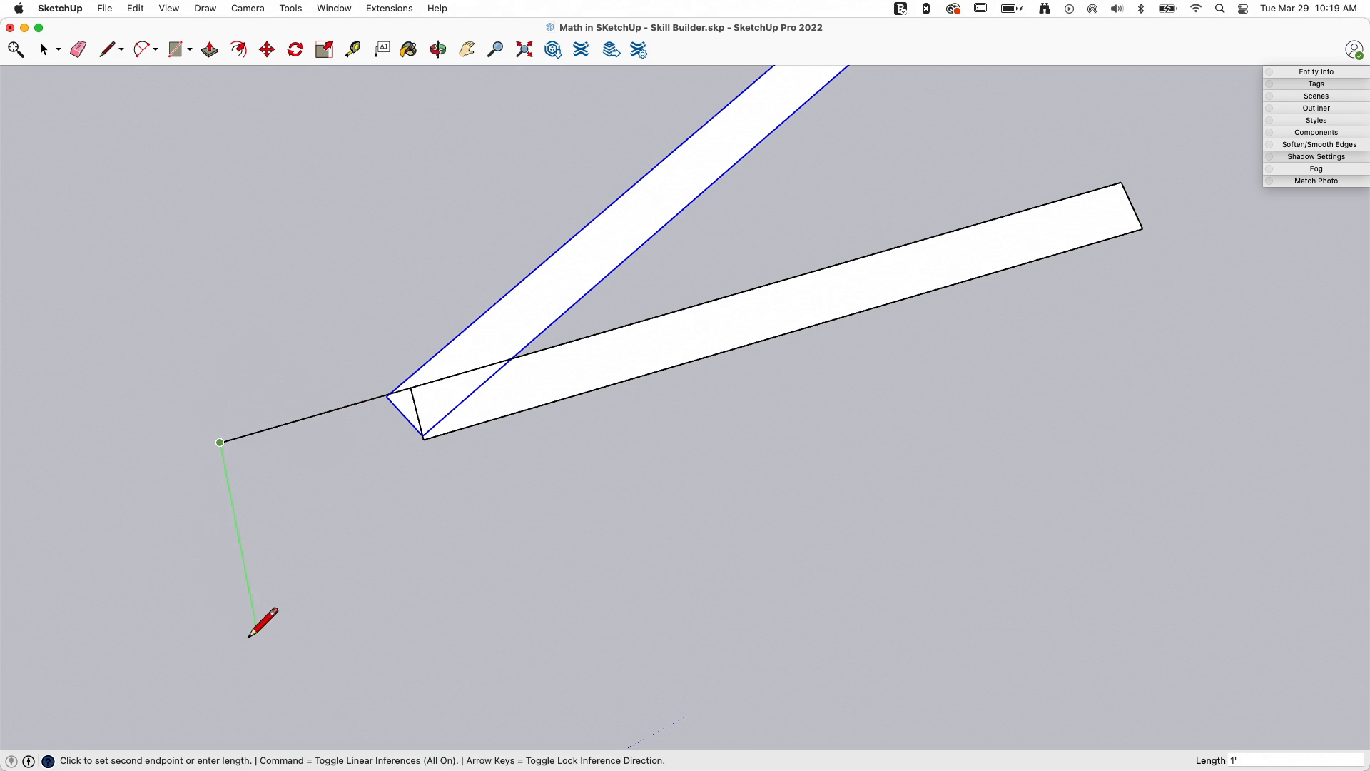
{"action": "left_click", "coordinate": [438, 49]}
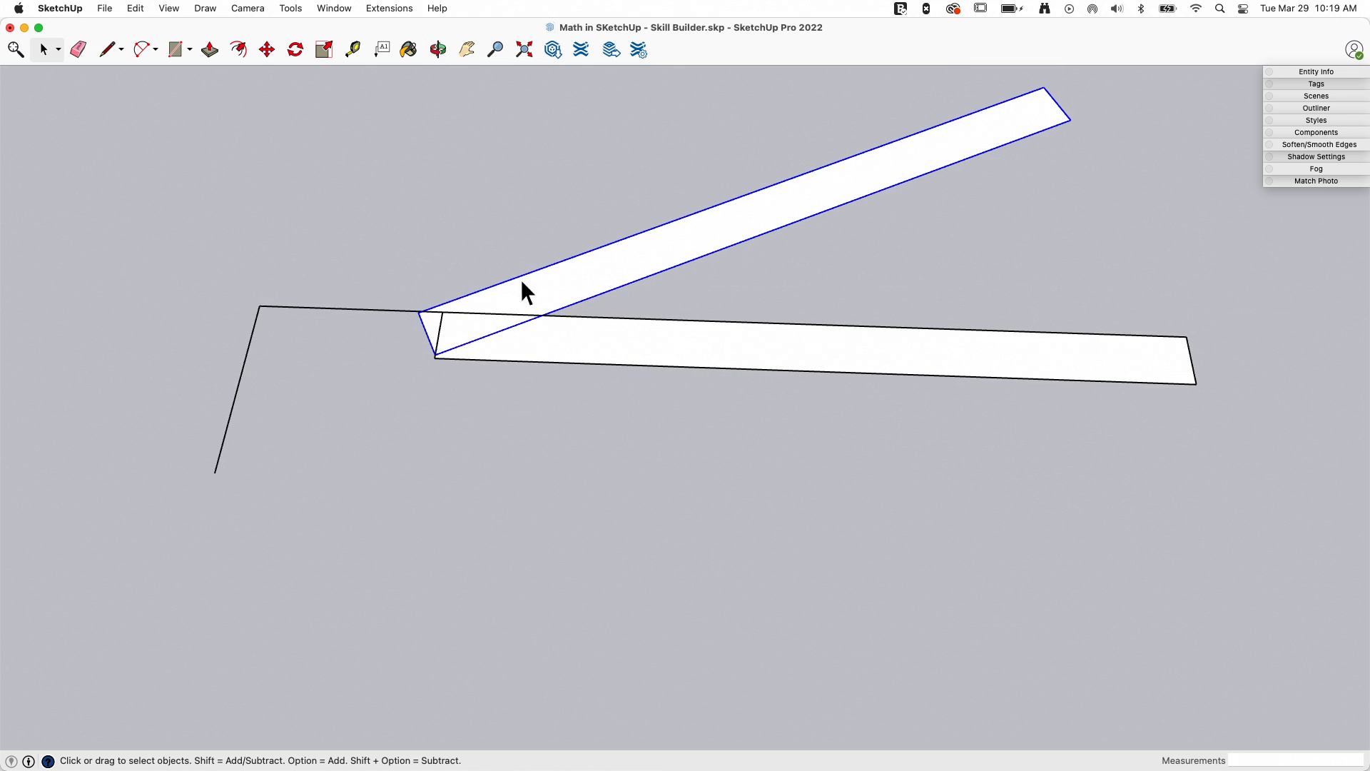
{"action": "mouse_move", "coordinate": [559, 317]}
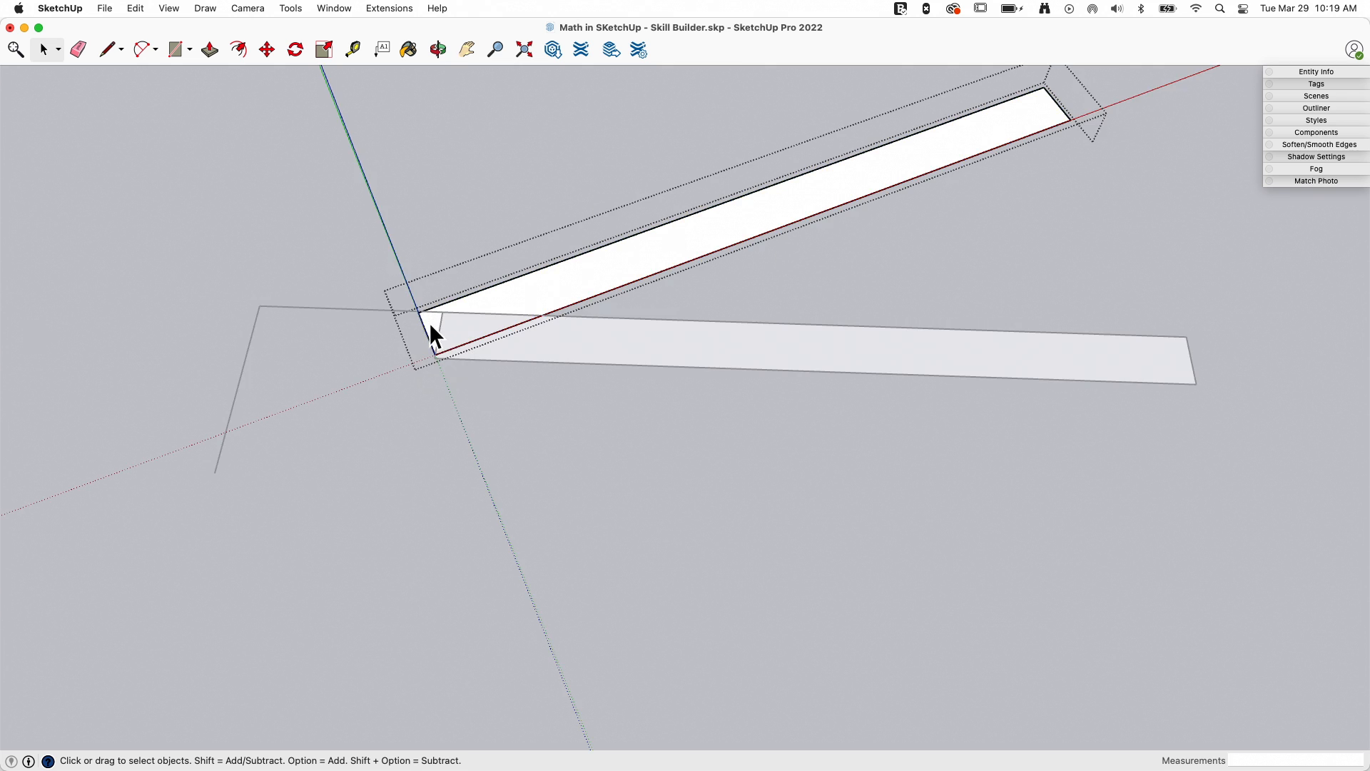
{"action": "mouse_move", "coordinate": [1055, 107]}
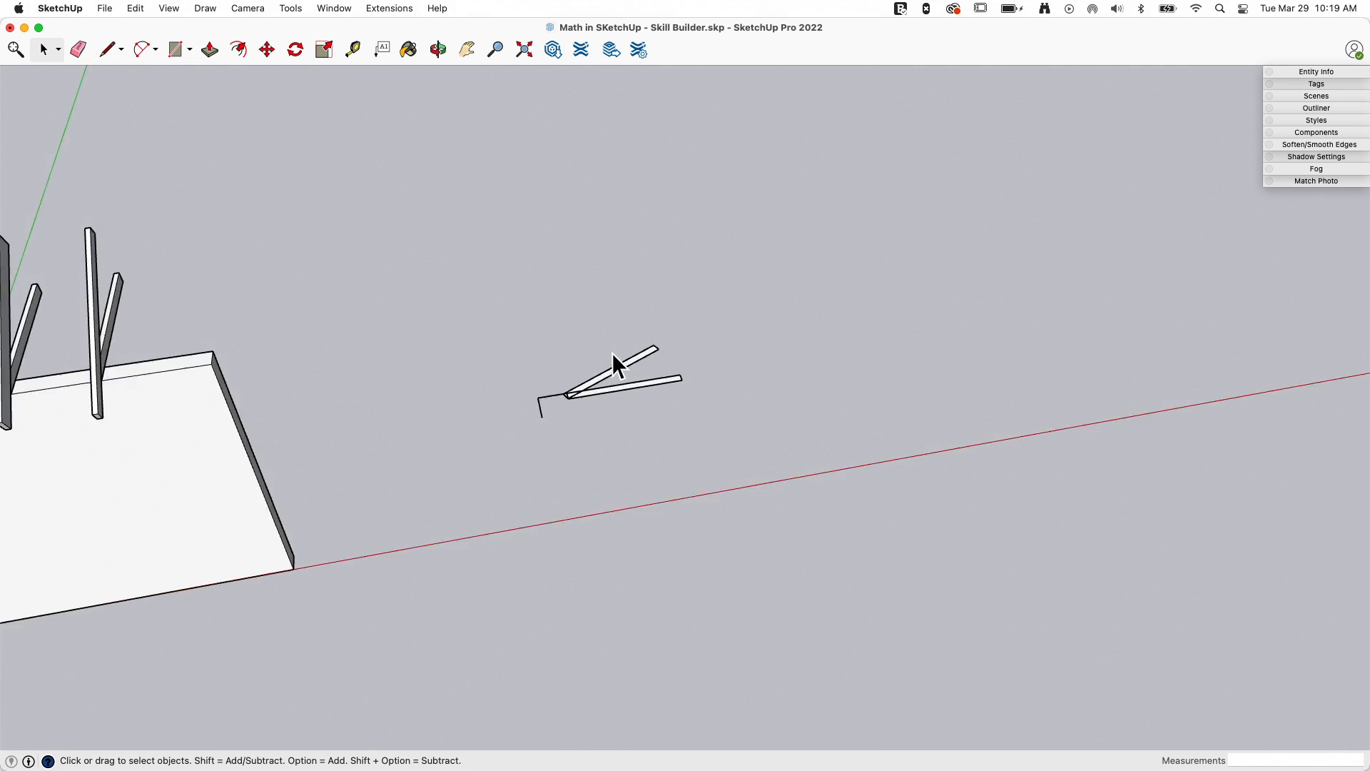
Move the flat board face so its end snaps to the other board's corner at the heel
{"action": "scroll", "scroll_direction": "up", "scroll_amount": 3}
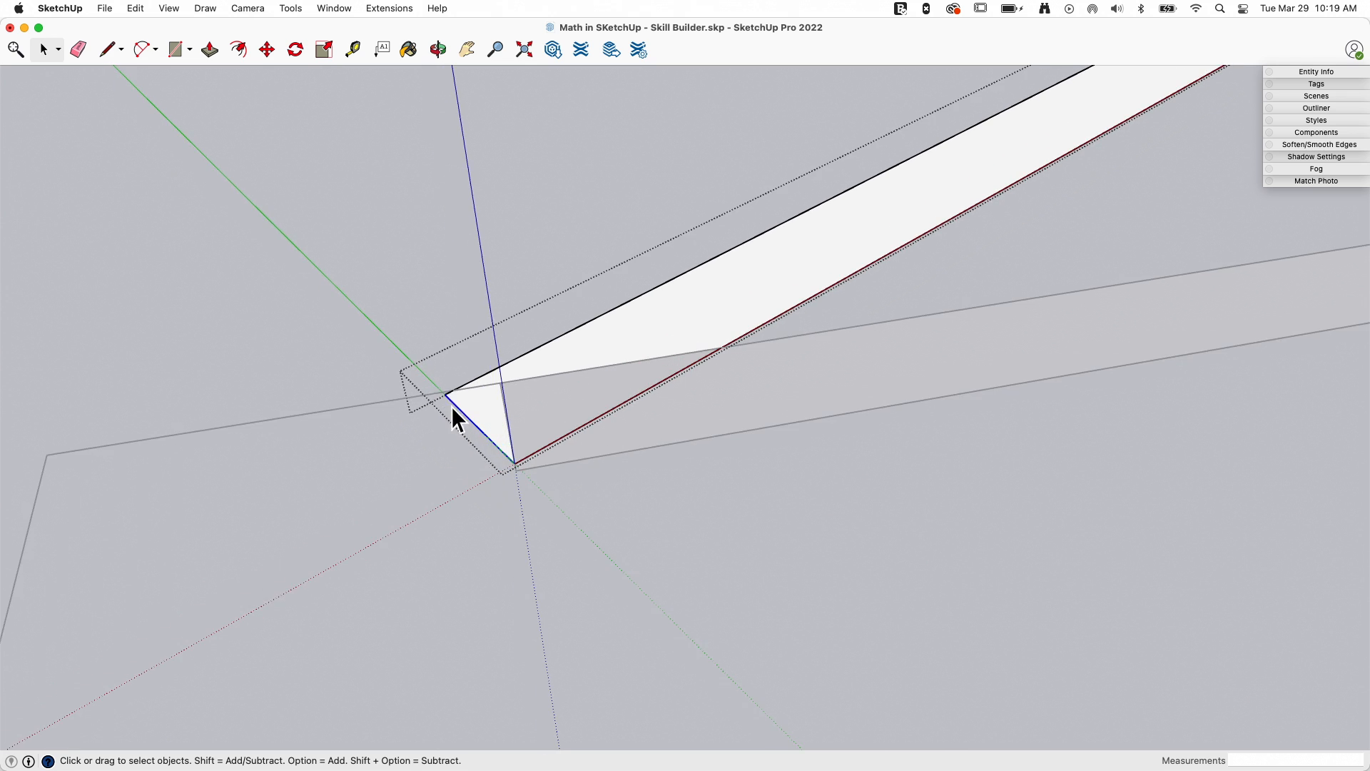
{"action": "left_click", "coordinate": [267, 48]}
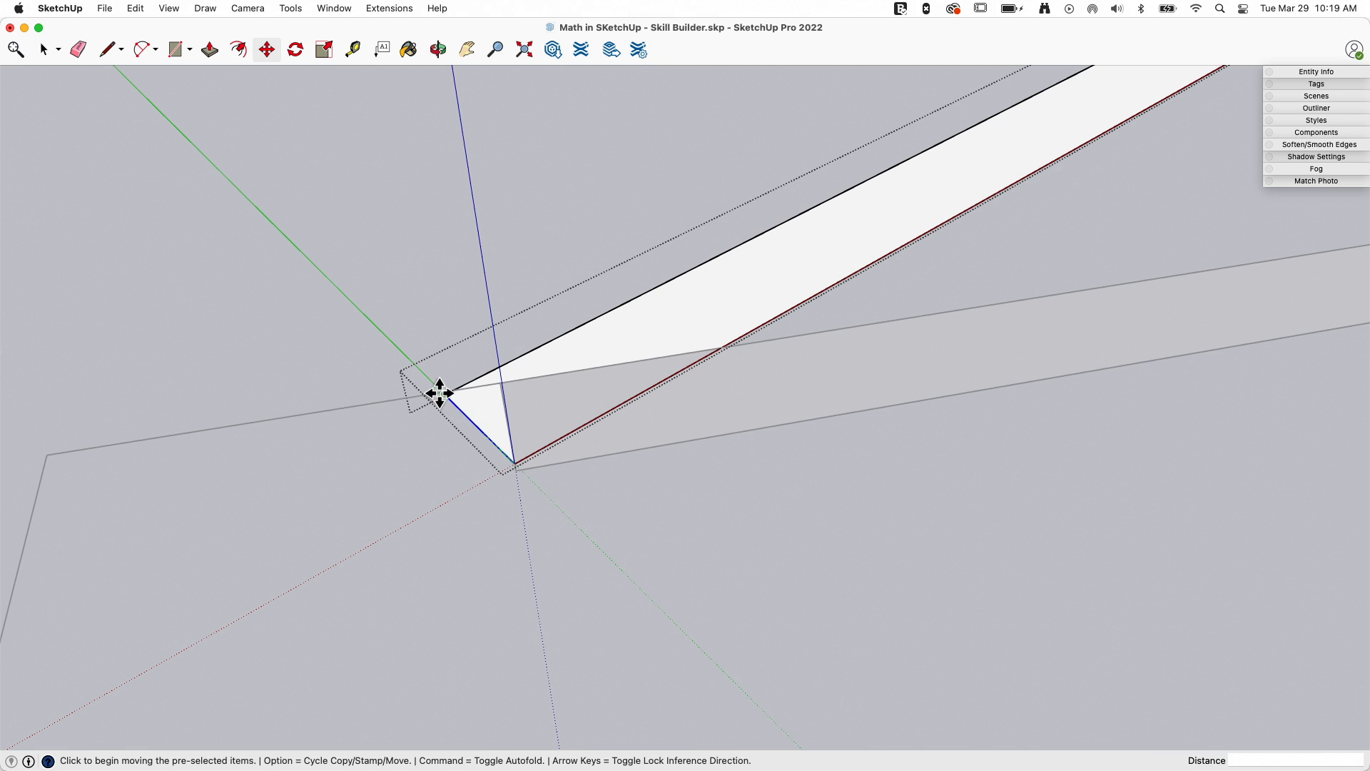
{"action": "left_click_drag", "start_coordinate": [437, 395], "coordinate": [542, 338]}
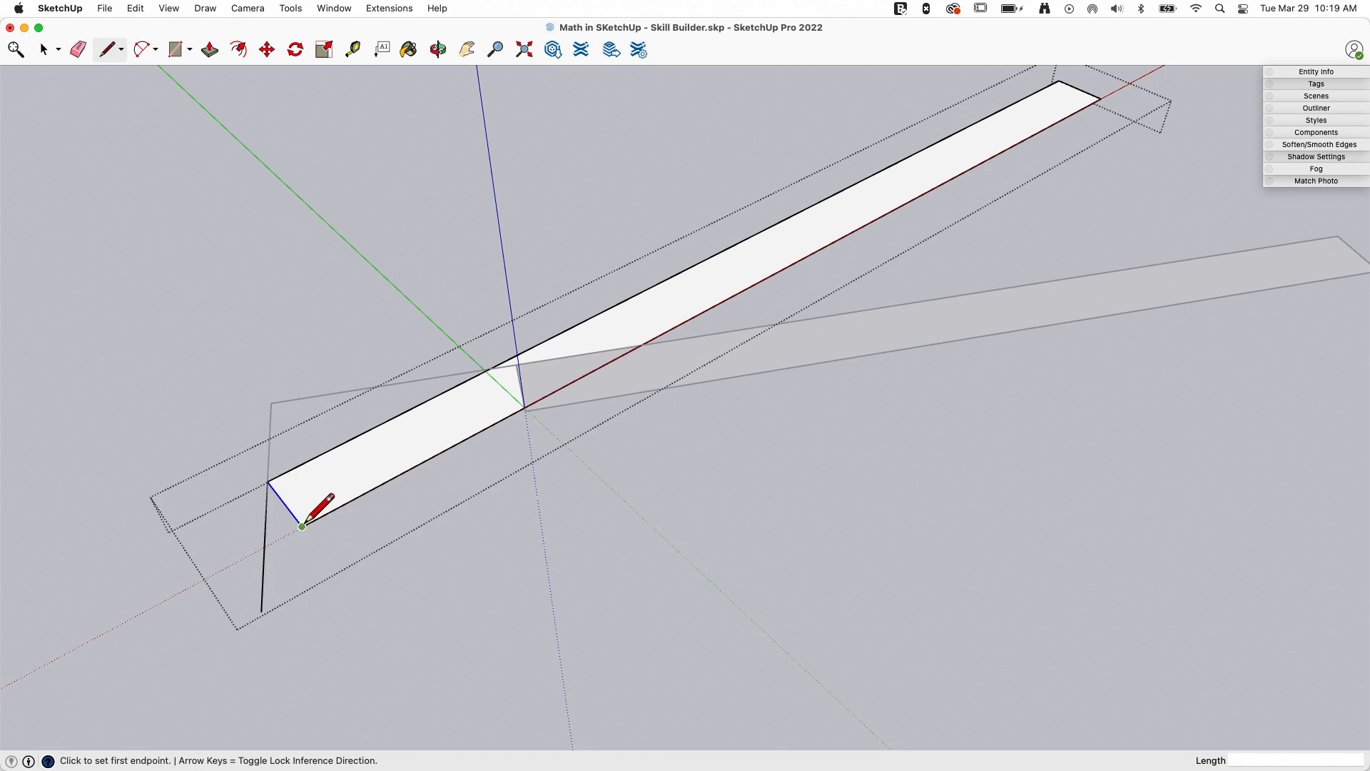
Draw an edge across the board end at the heel to close the outlines
{"action": "left_click", "coordinate": [77, 48]}
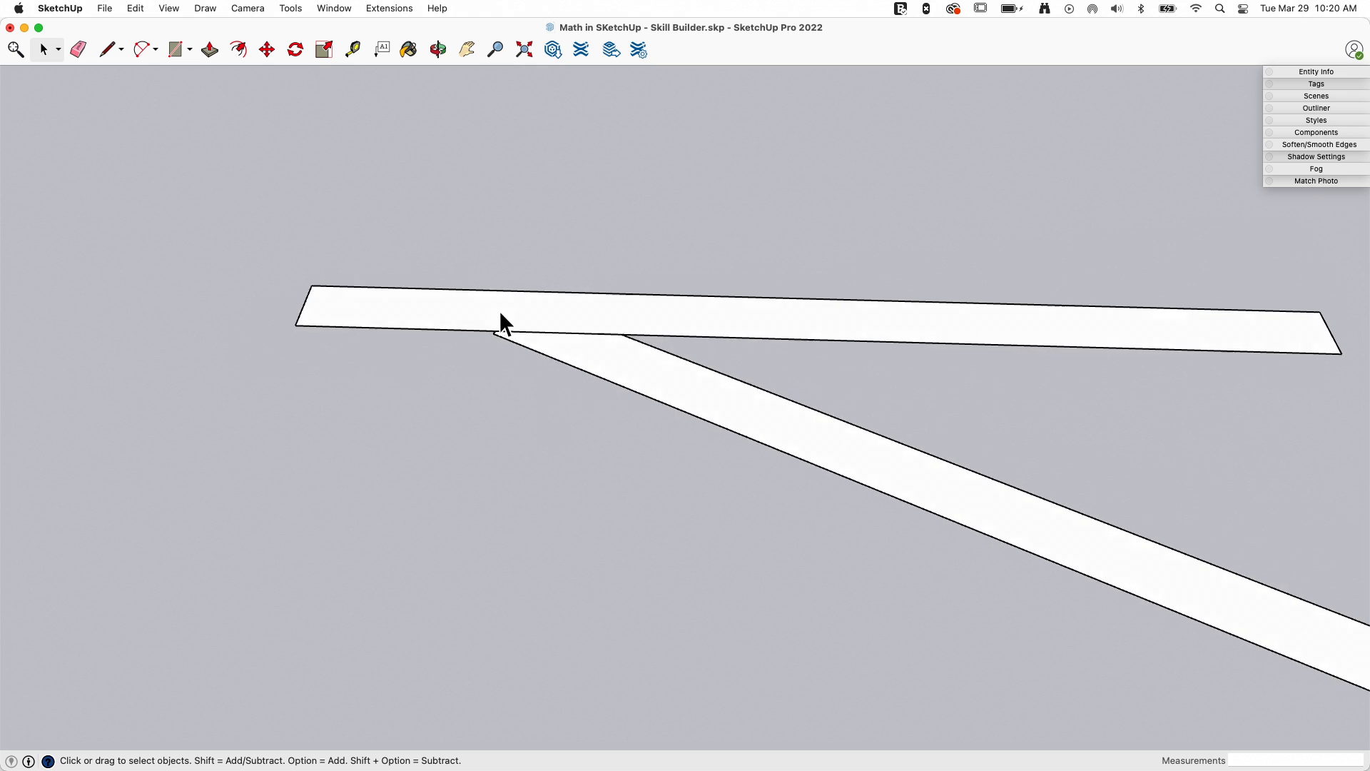
Push/Pull both board faces to a 1.5-inch thickness, making them solid members
{"action": "left_click", "coordinate": [208, 48]}
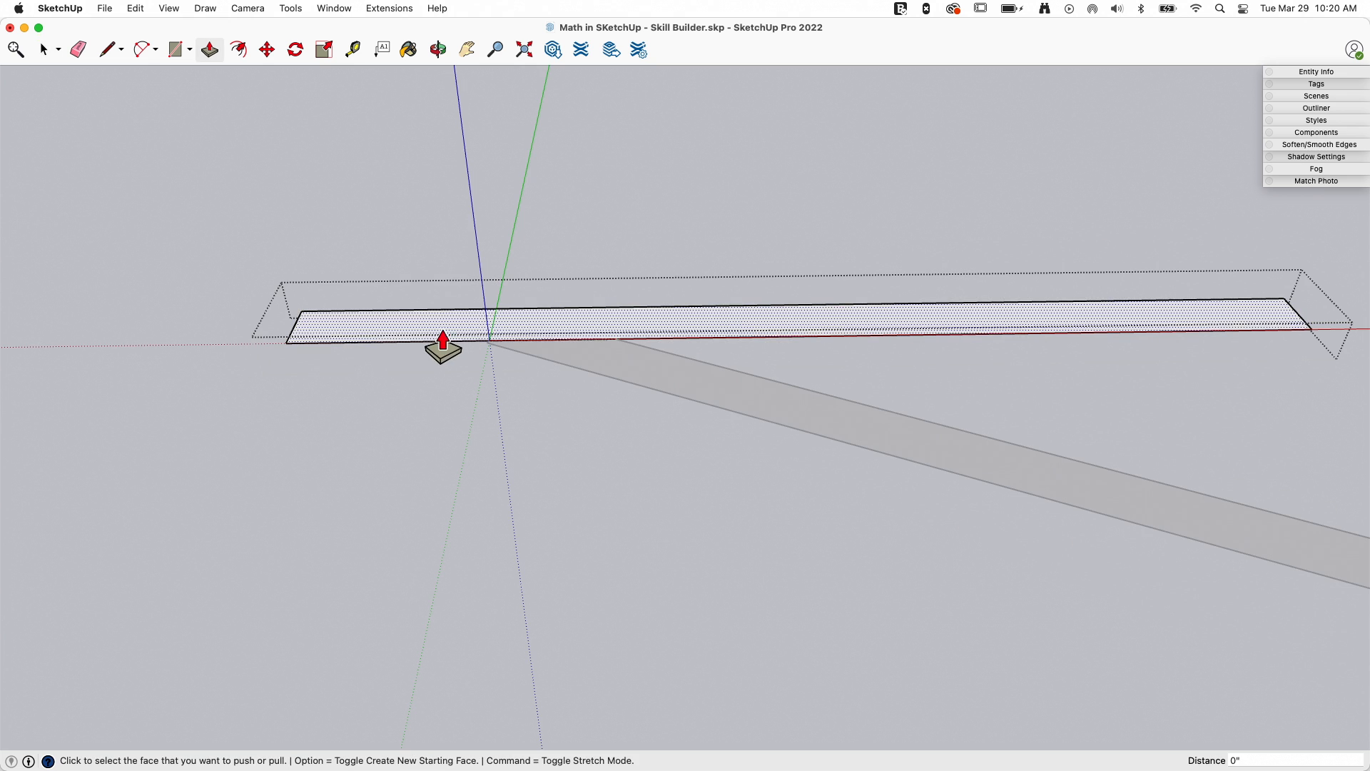
{"action": "left_click_drag", "start_coordinate": [441, 340], "coordinate": [437, 297]}
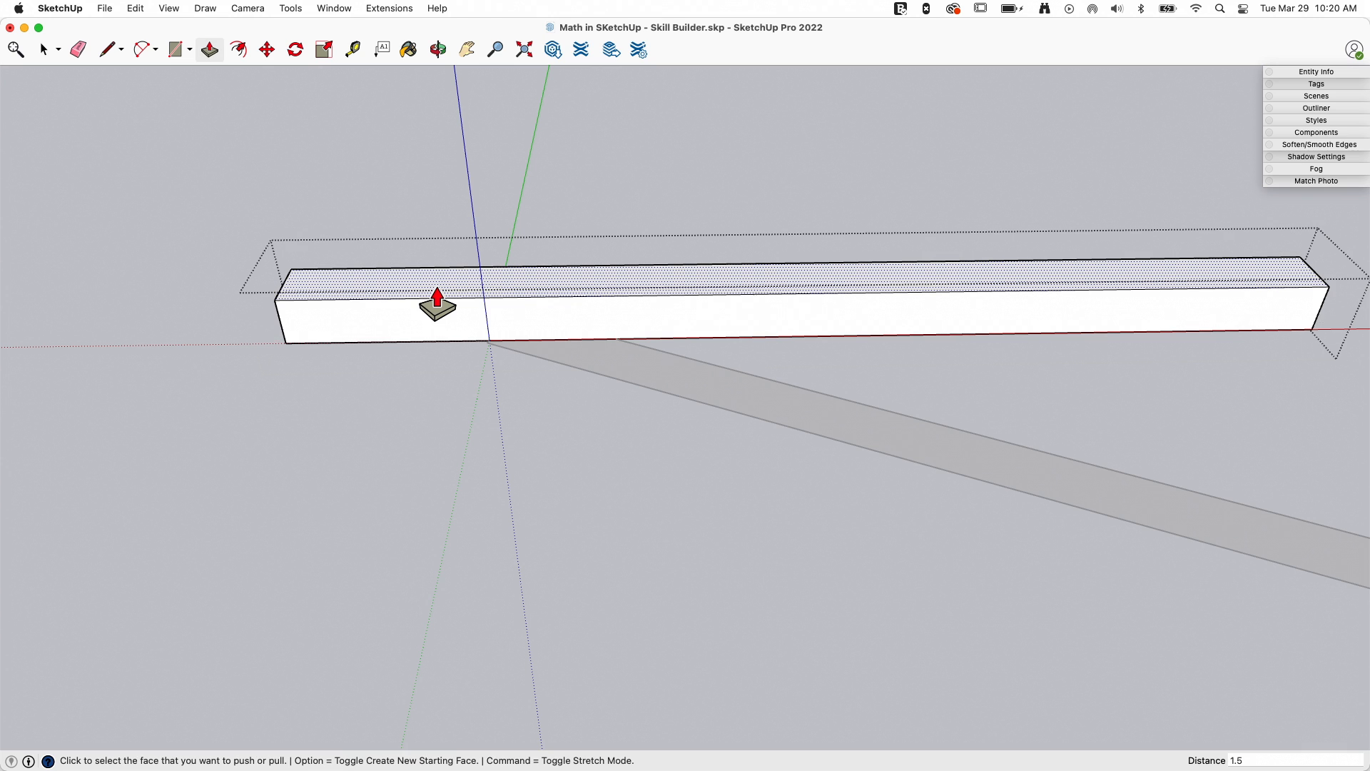
{"action": "left_click_drag", "start_coordinate": [437, 297], "coordinate": [629, 388]}
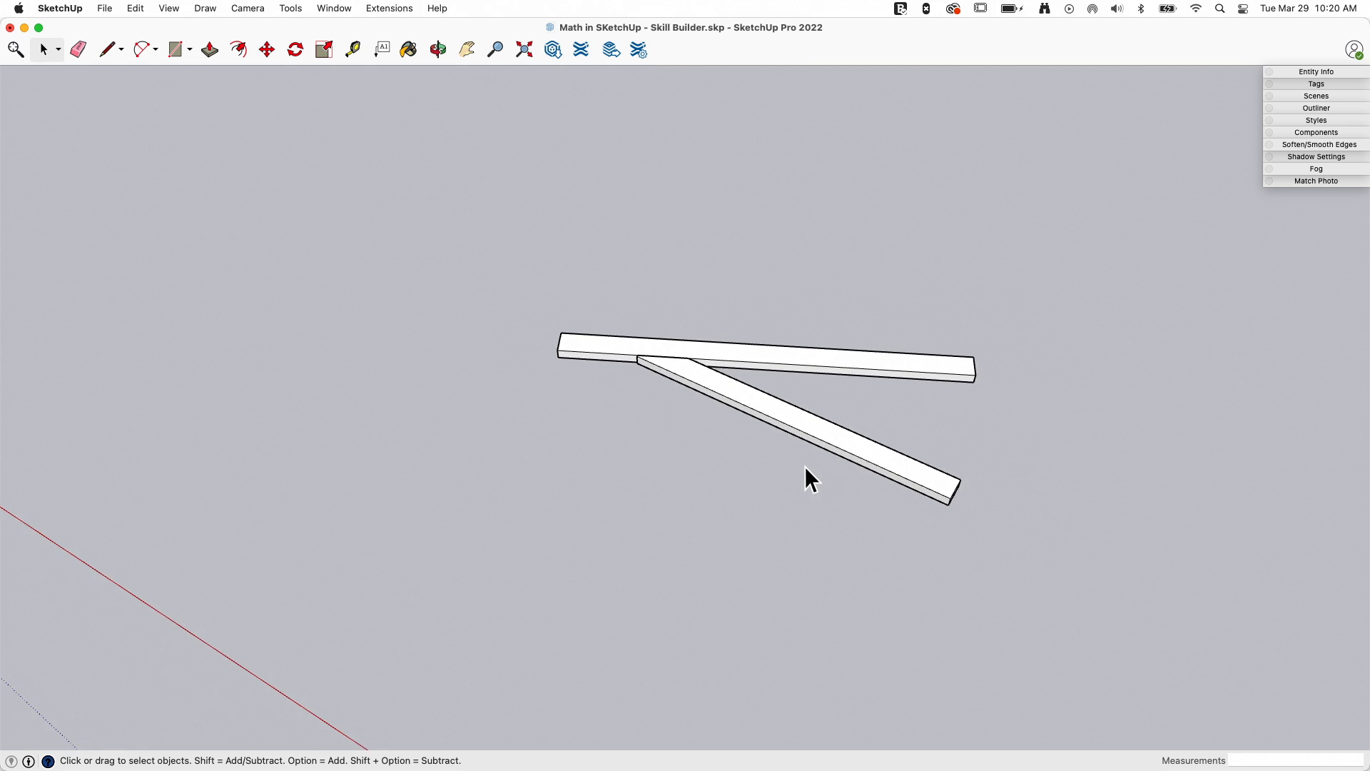
{"action": "left_click_drag", "start_coordinate": [808, 479], "coordinate": [699, 450]}
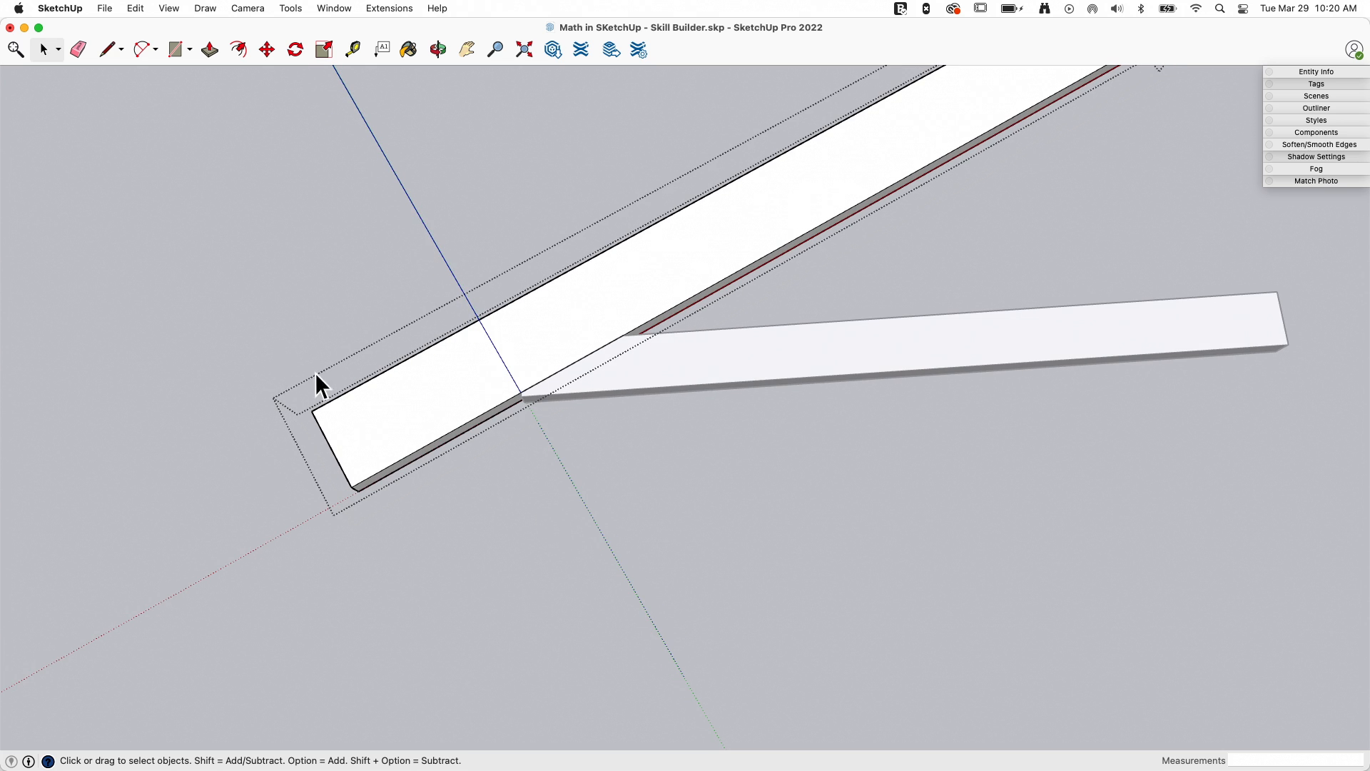
Draw an edge along the intersection where the horizontal board crosses the rafter at the heel
{"action": "left_click", "coordinate": [108, 49]}
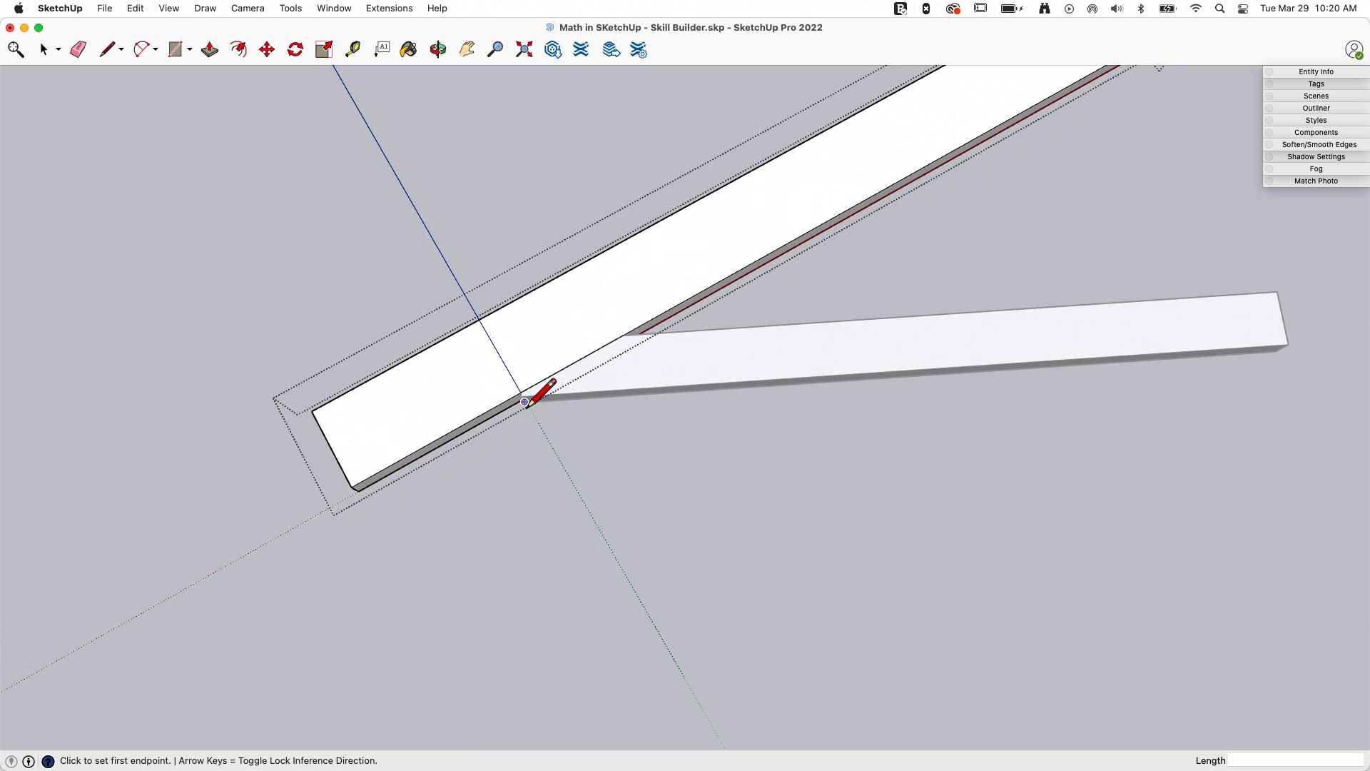
{"action": "left_click", "coordinate": [43, 49]}
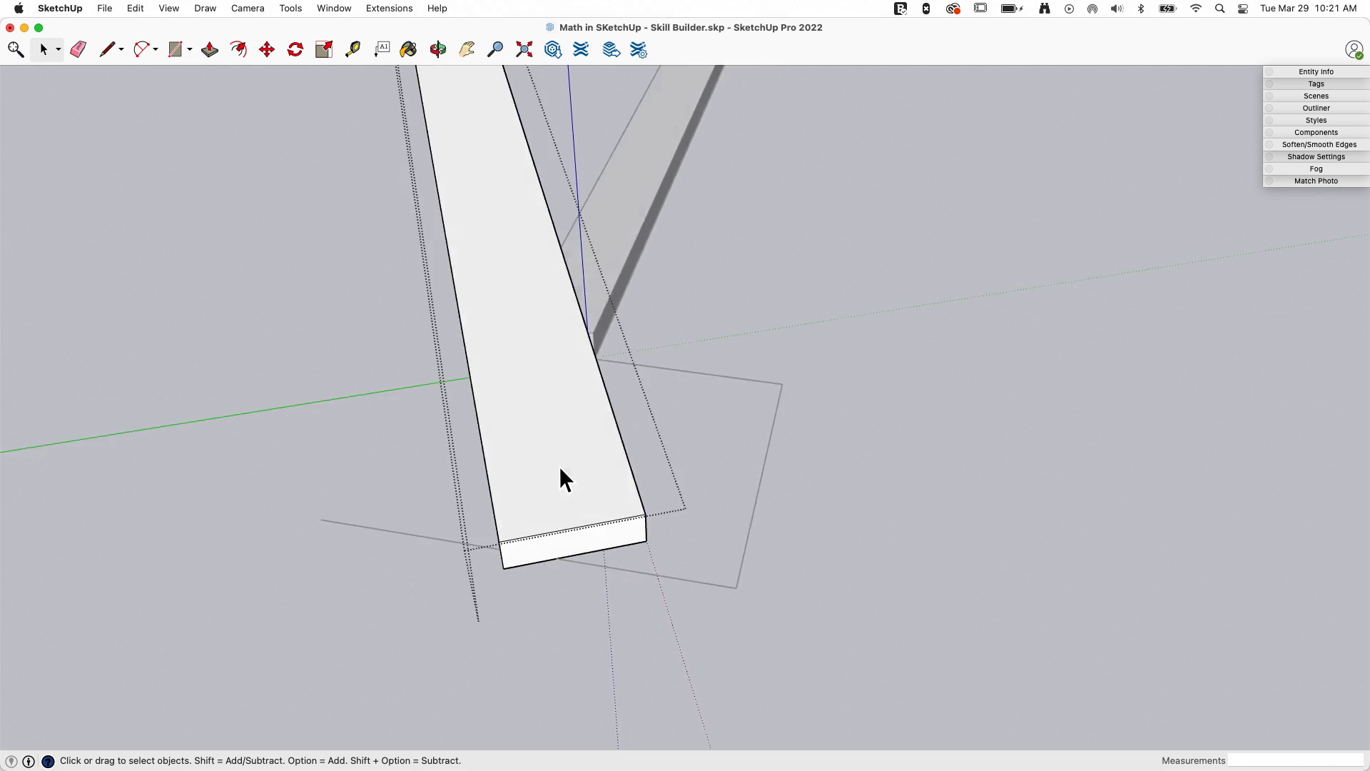
Move the rafter's end face outward along the board axis to extend it
{"action": "left_click", "coordinate": [267, 48]}
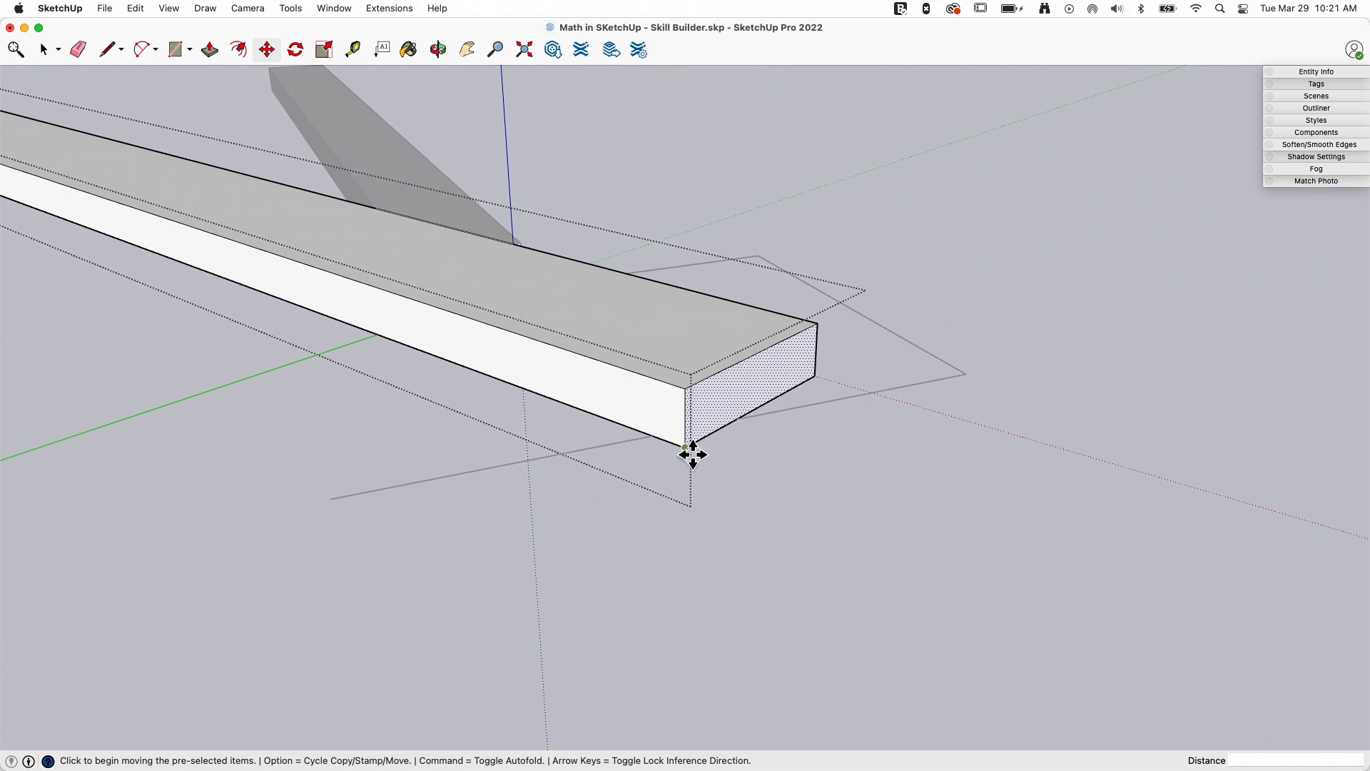
{"action": "left_click_drag", "start_coordinate": [691, 454], "coordinate": [815, 490]}
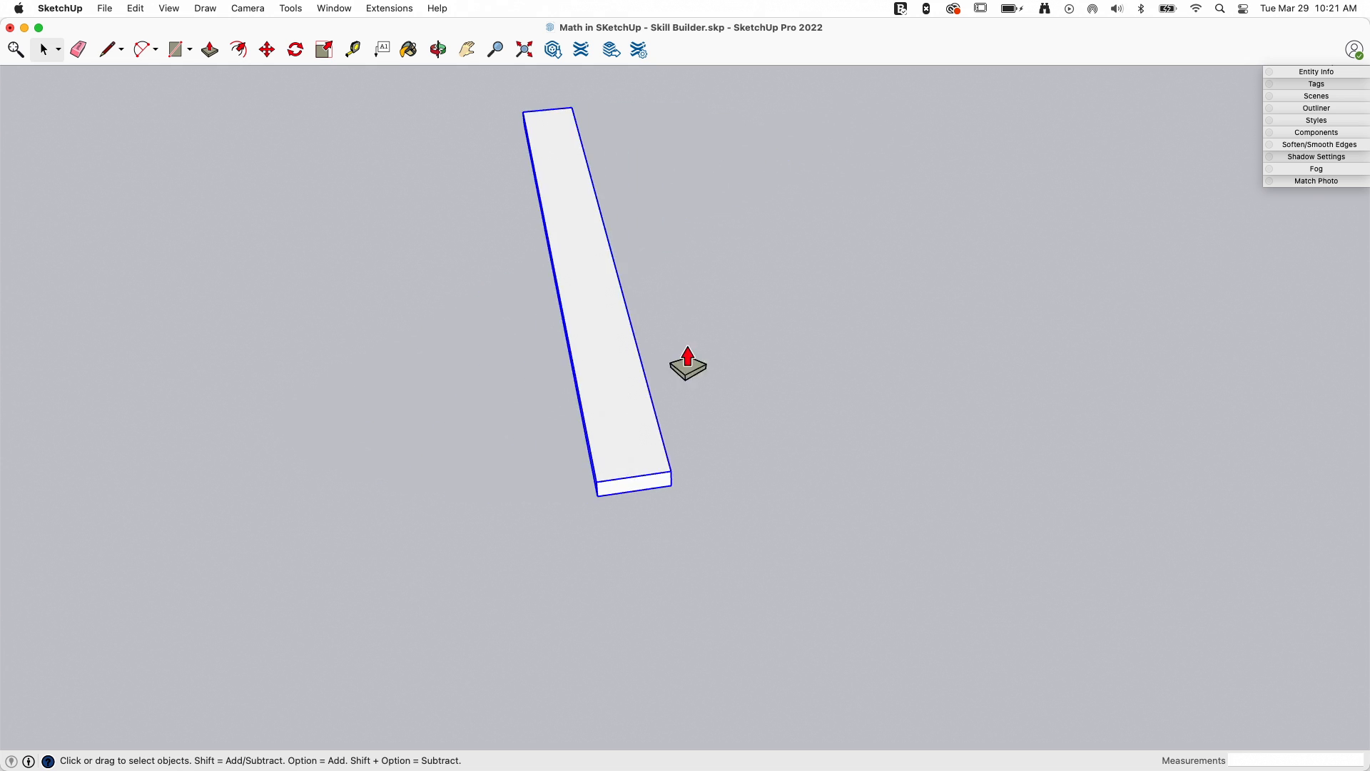
Push/Pull the rafter face out to its full depth and begin a line on its bottom edge
{"action": "left_click", "coordinate": [208, 48]}
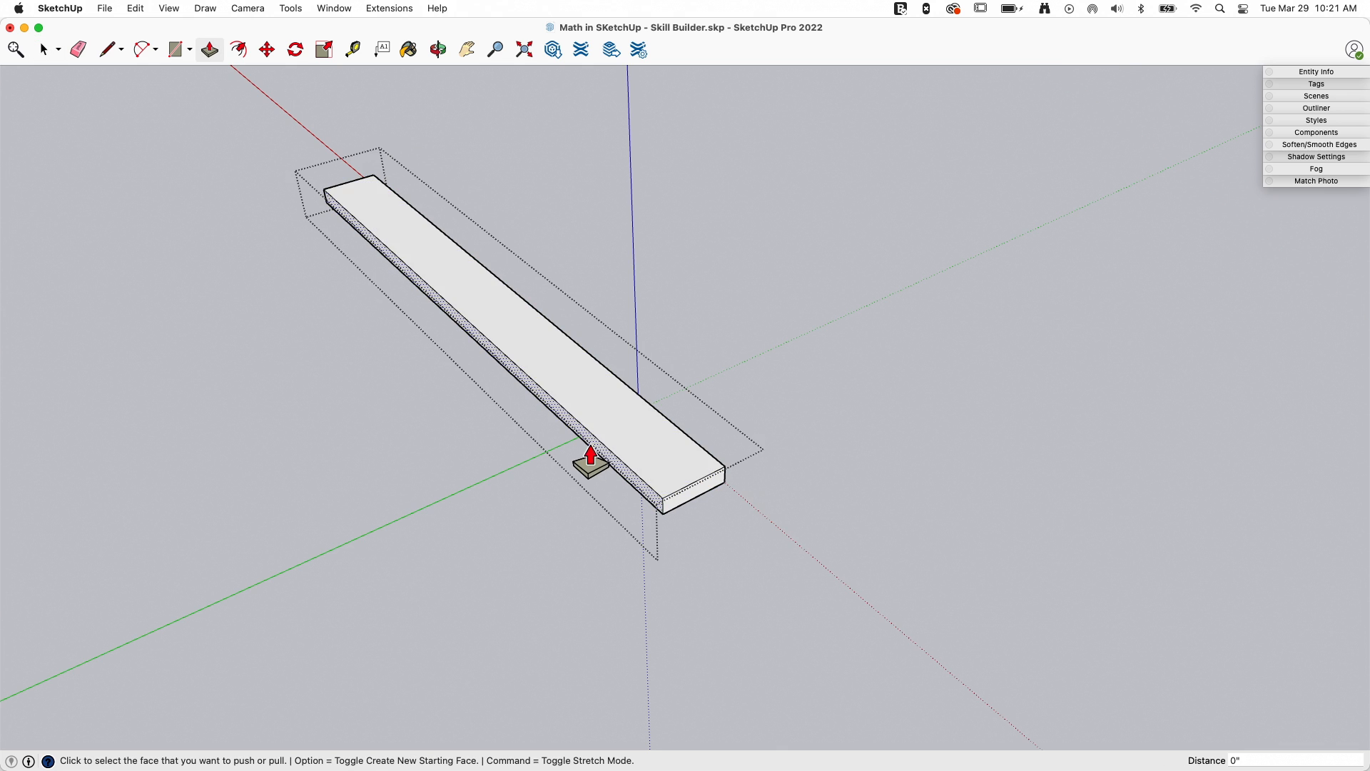
{"action": "left_click_drag", "start_coordinate": [589, 459], "coordinate": [560, 477]}
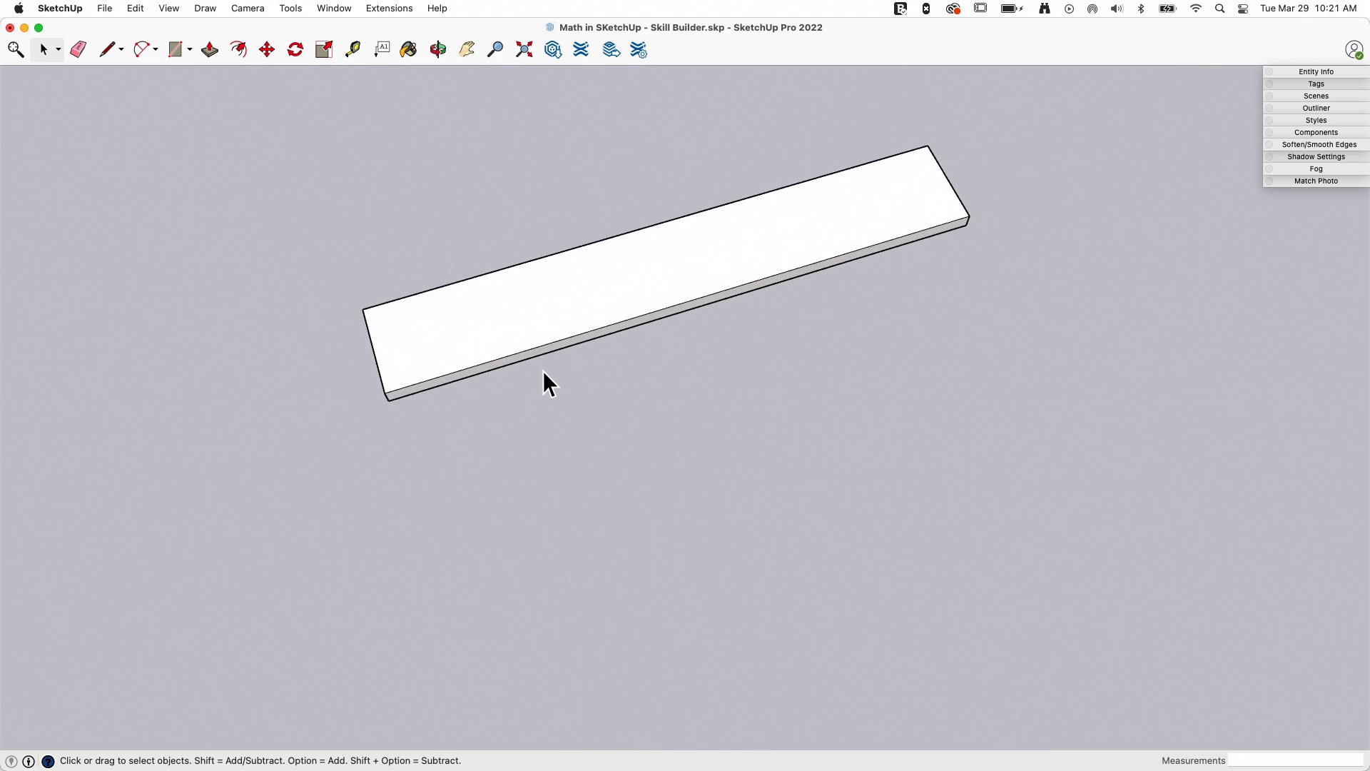
{"action": "left_click", "coordinate": [107, 49]}
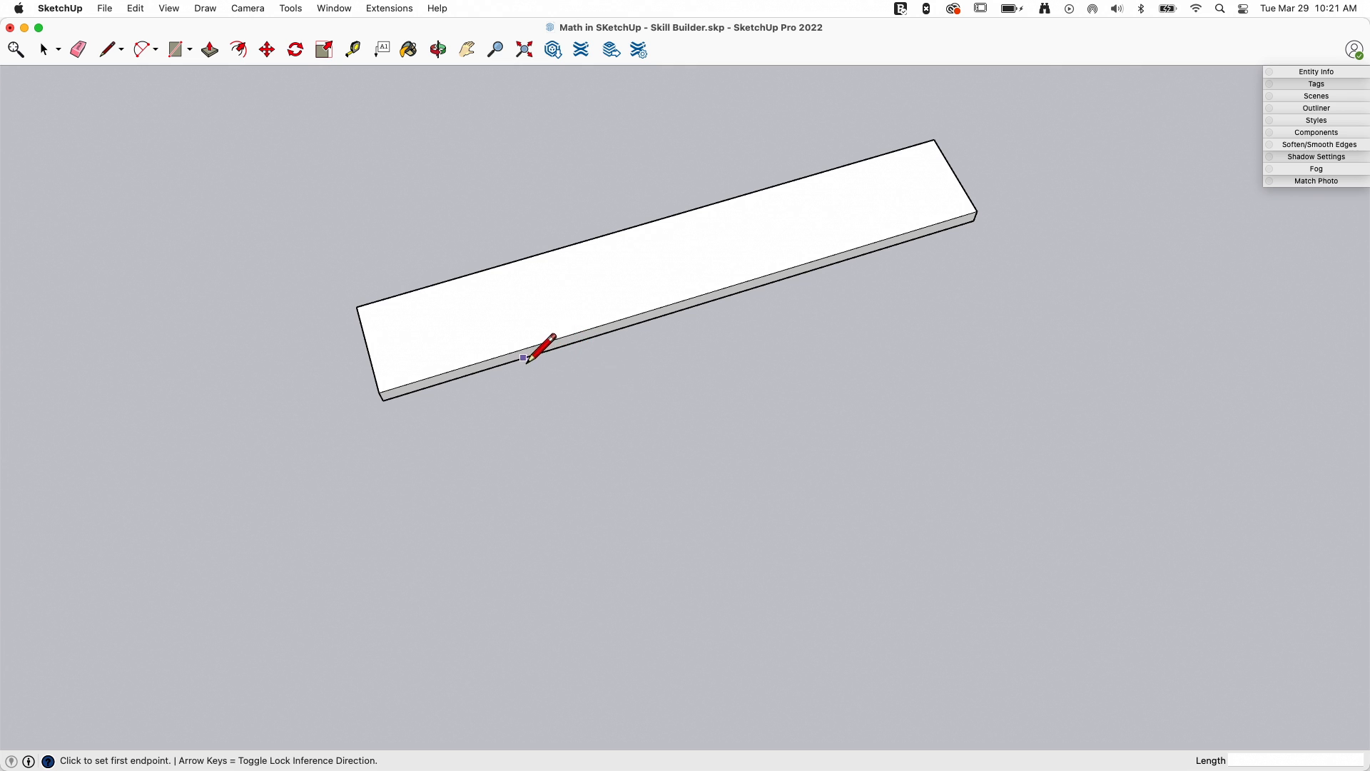
{"action": "left_click", "coordinate": [523, 358]}
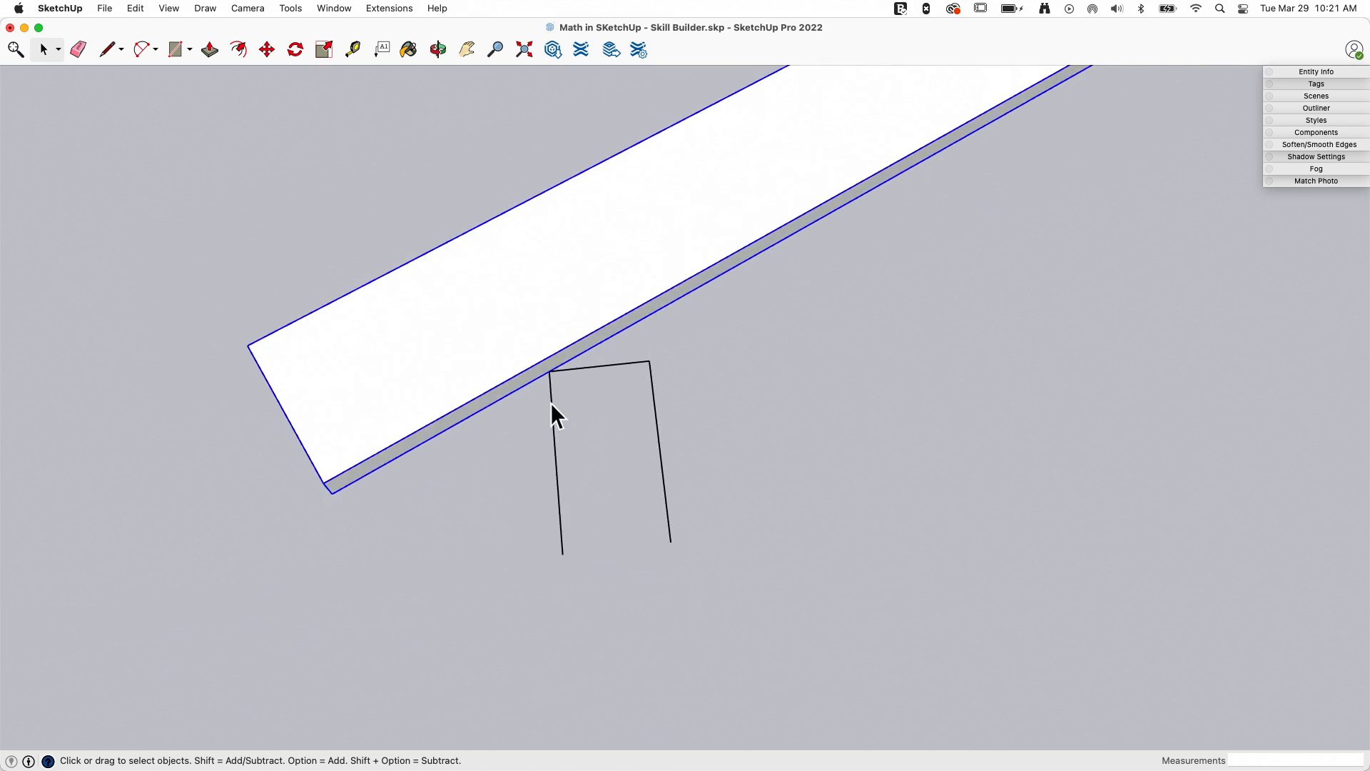
{"action": "mouse_move", "coordinate": [514, 377]}
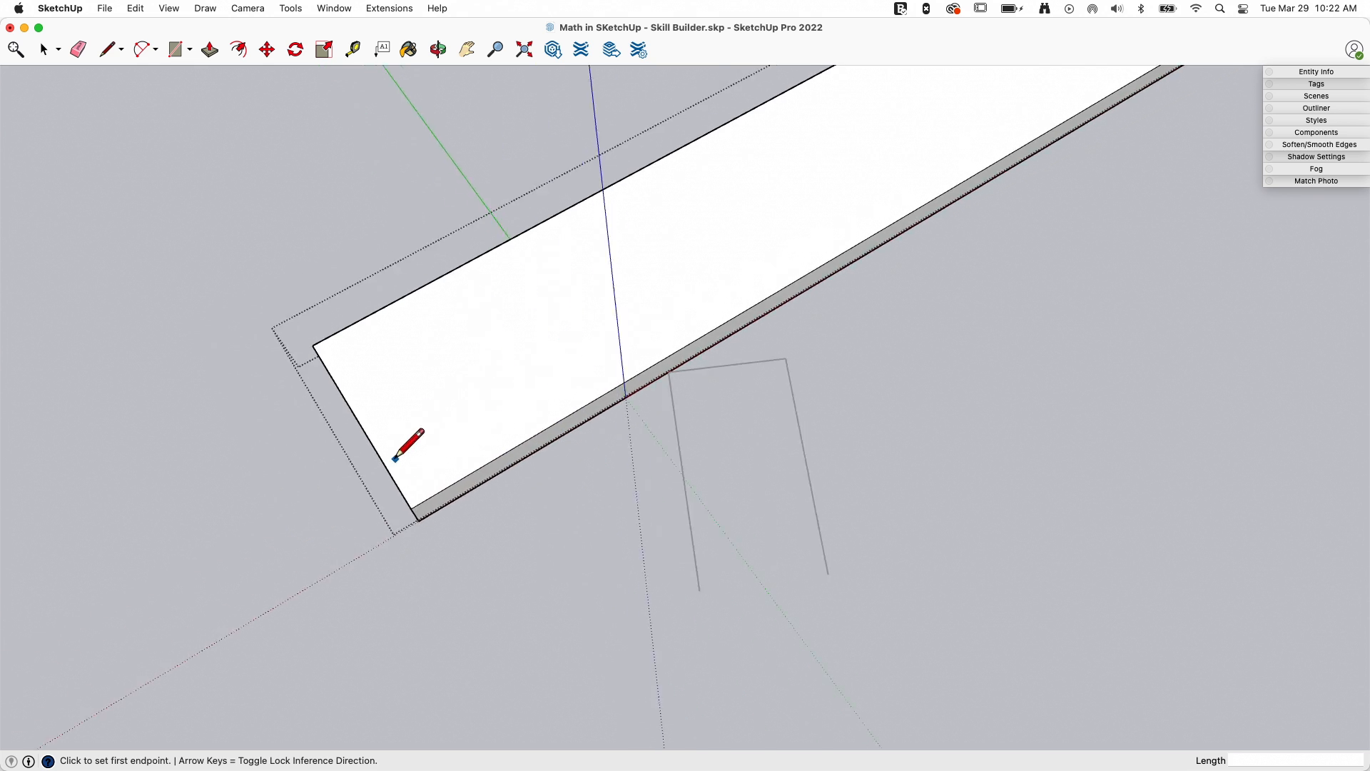
Draw the plumb line of the bird's mouth up from the rafter's bottom corner
{"action": "left_click", "coordinate": [432, 464]}
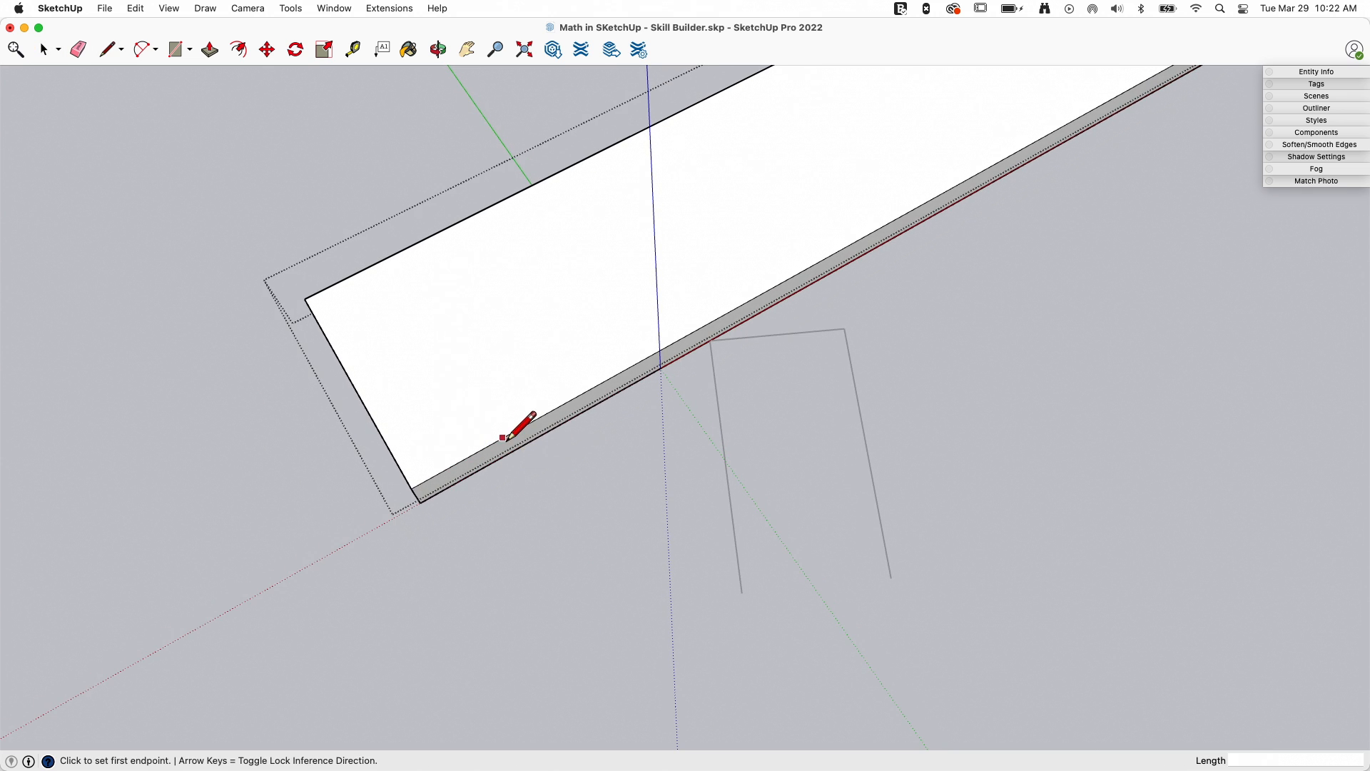
{"action": "left_click", "coordinate": [504, 434]}
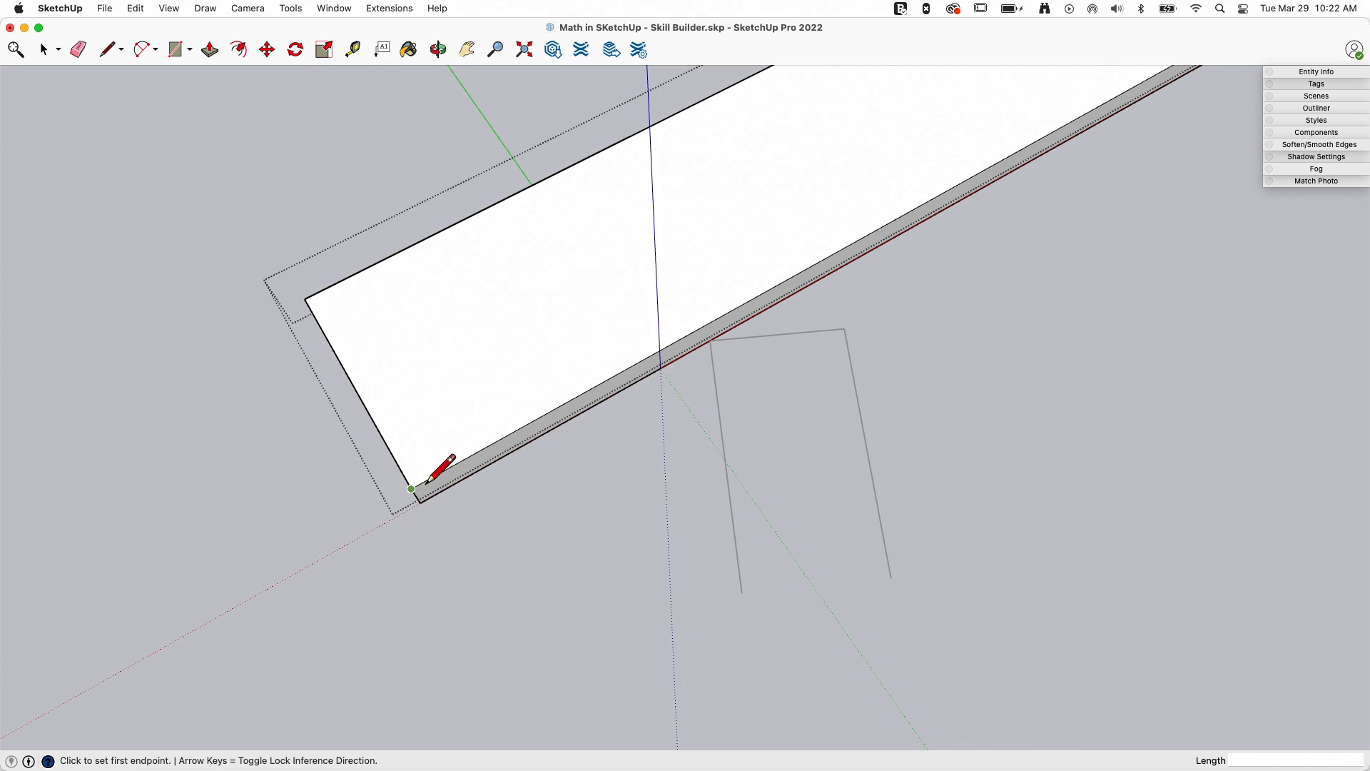
{"action": "left_click", "coordinate": [41, 48]}
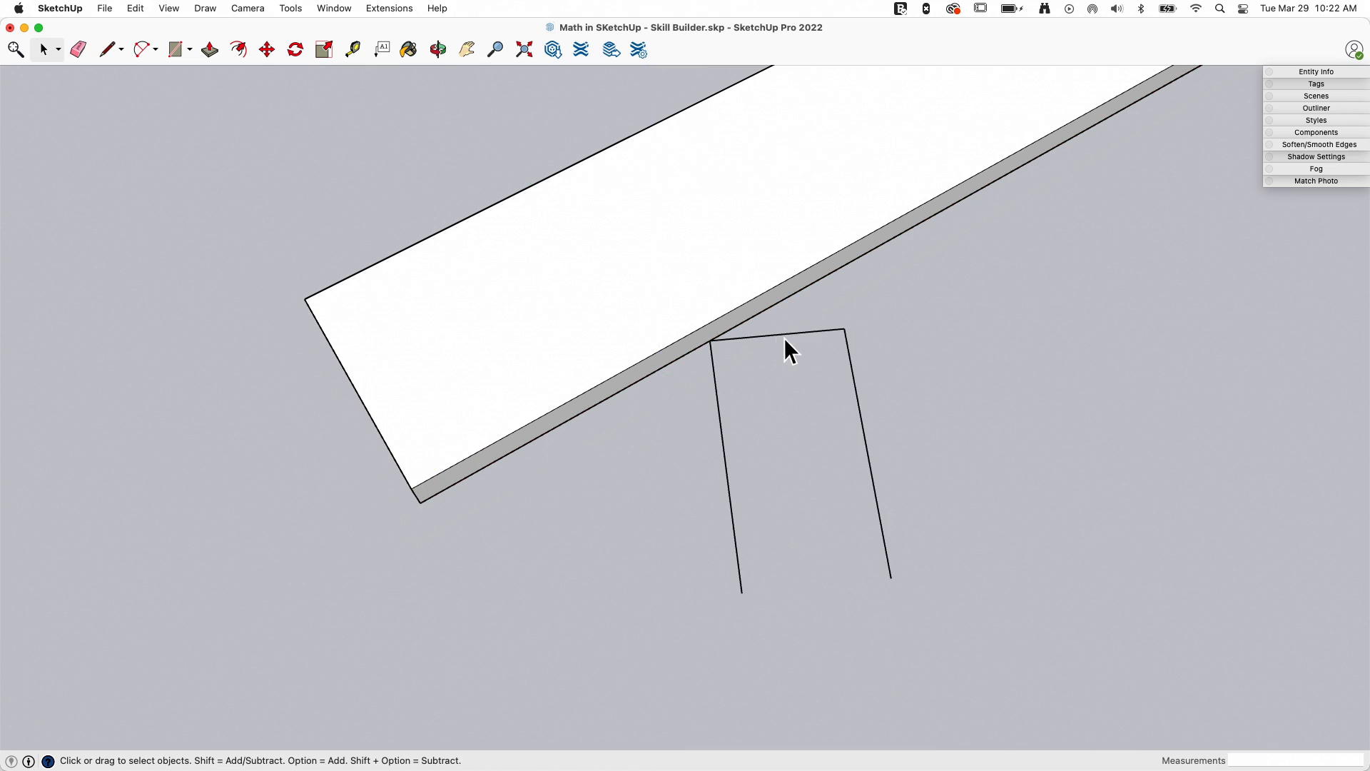
{"action": "left_click", "coordinate": [77, 48]}
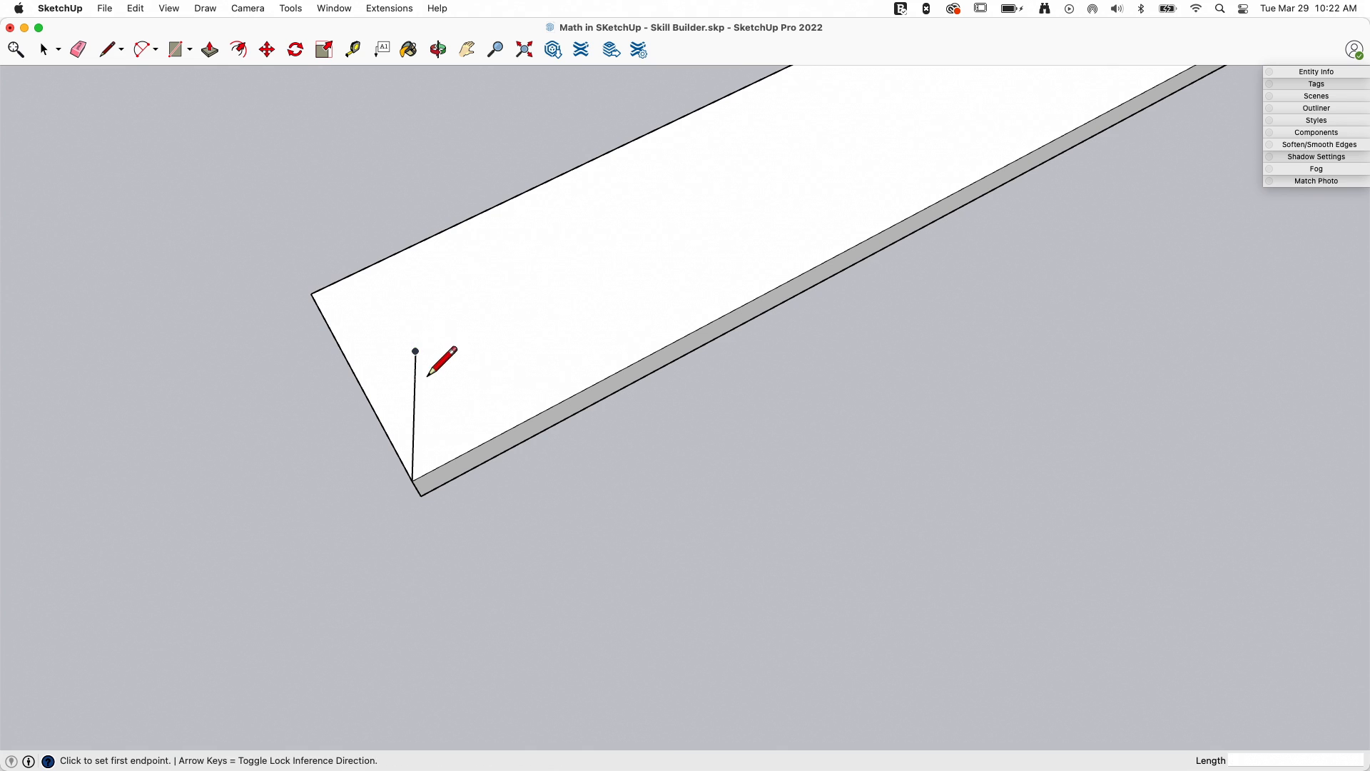
Draw the seat line across and drop its end 2 3/4" onto the lower edge, closing the notch triangle
{"action": "left_click", "coordinate": [414, 351]}
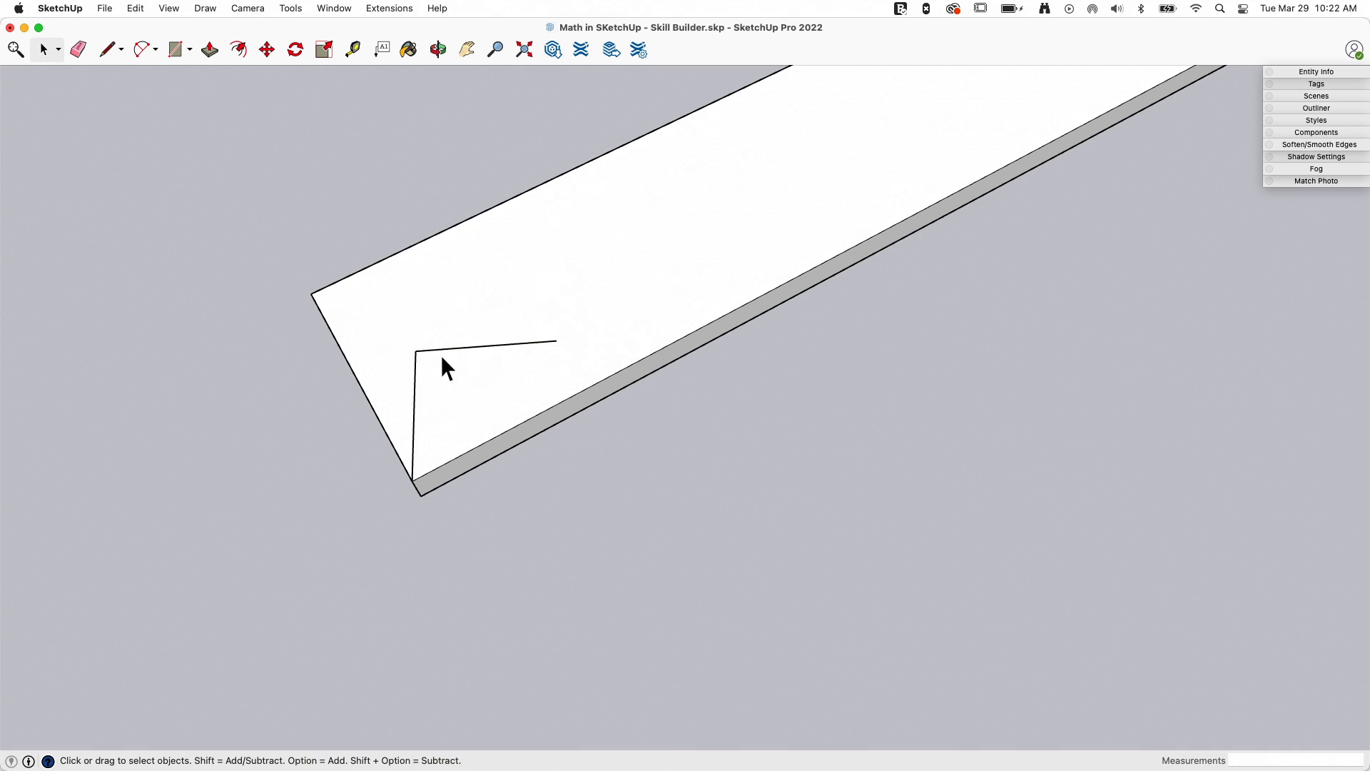
{"action": "left_click", "coordinate": [267, 49]}
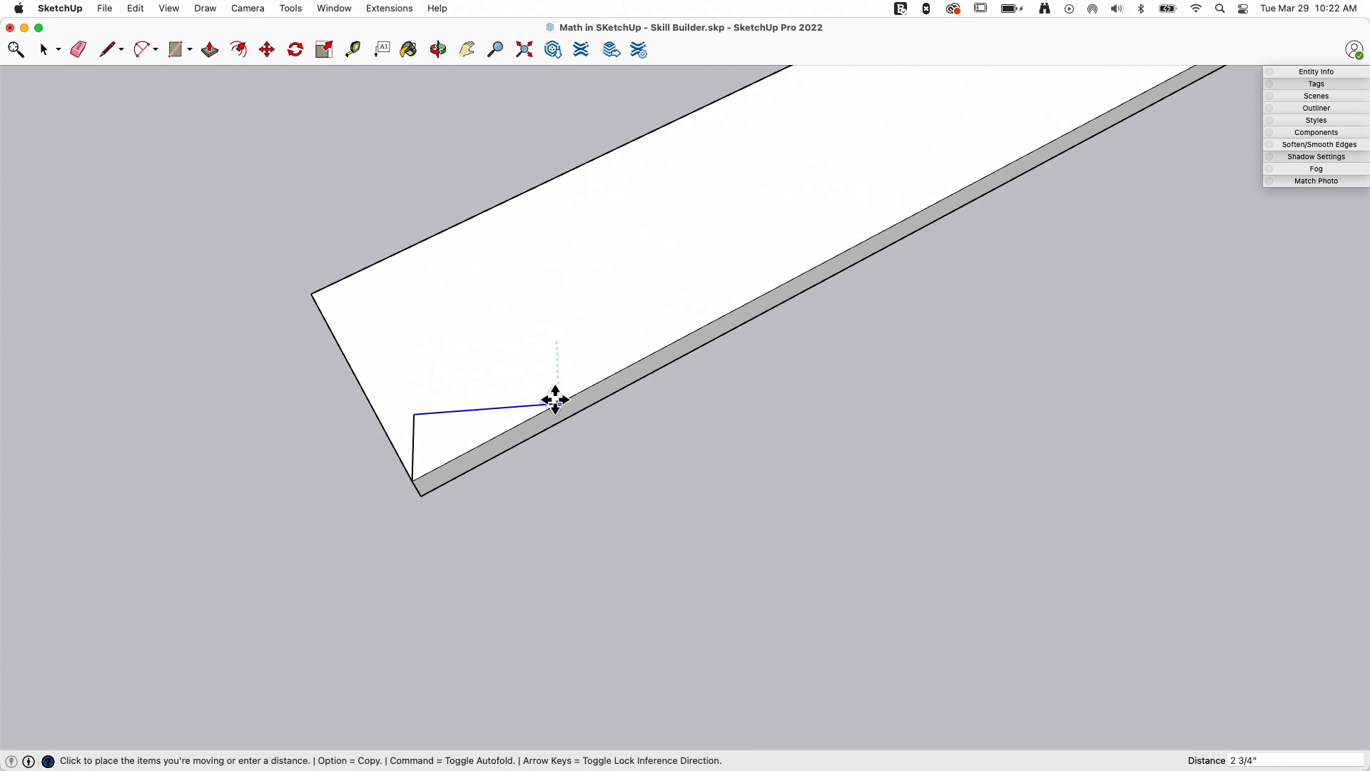
{"action": "left_click", "coordinate": [556, 400]}
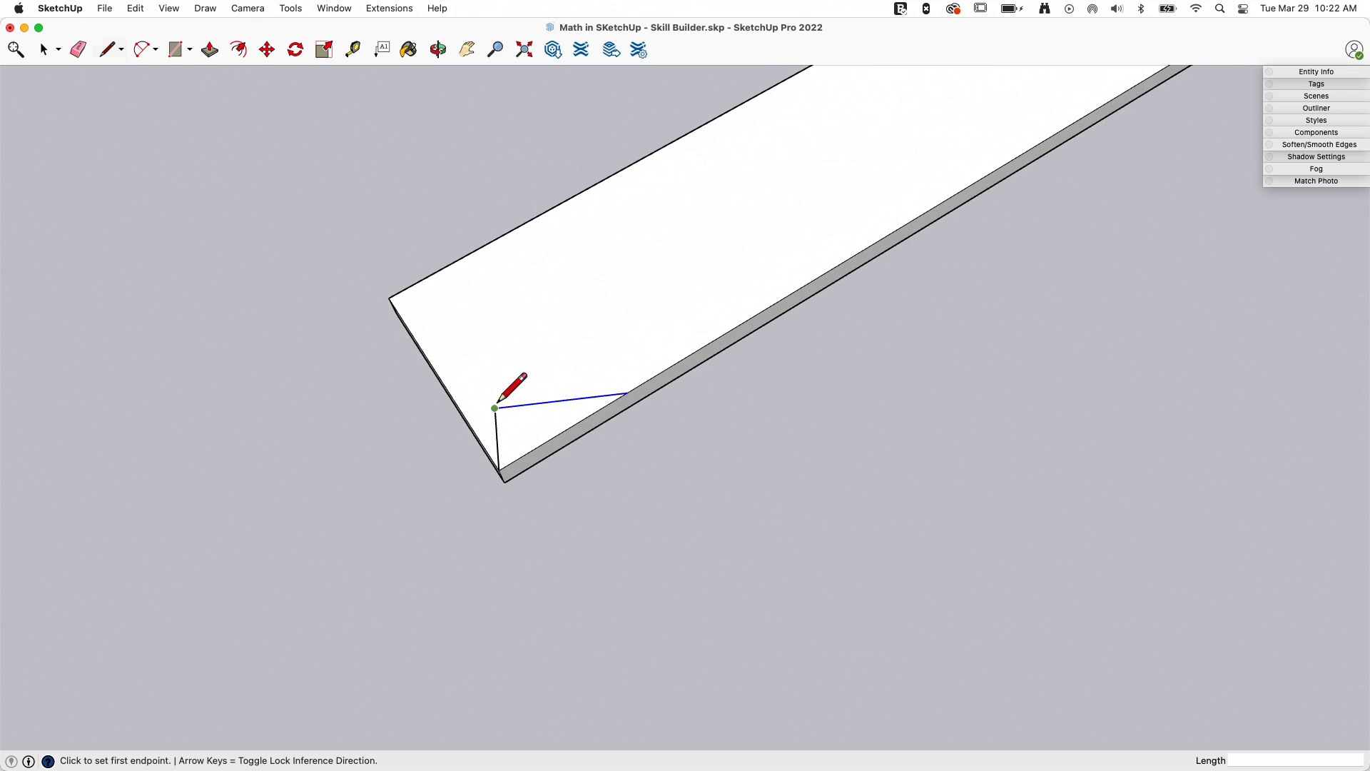
Push the notch triangle 1 1/2" through the rafter's thickness and erase the leftover edge
{"action": "left_click", "coordinate": [494, 408]}
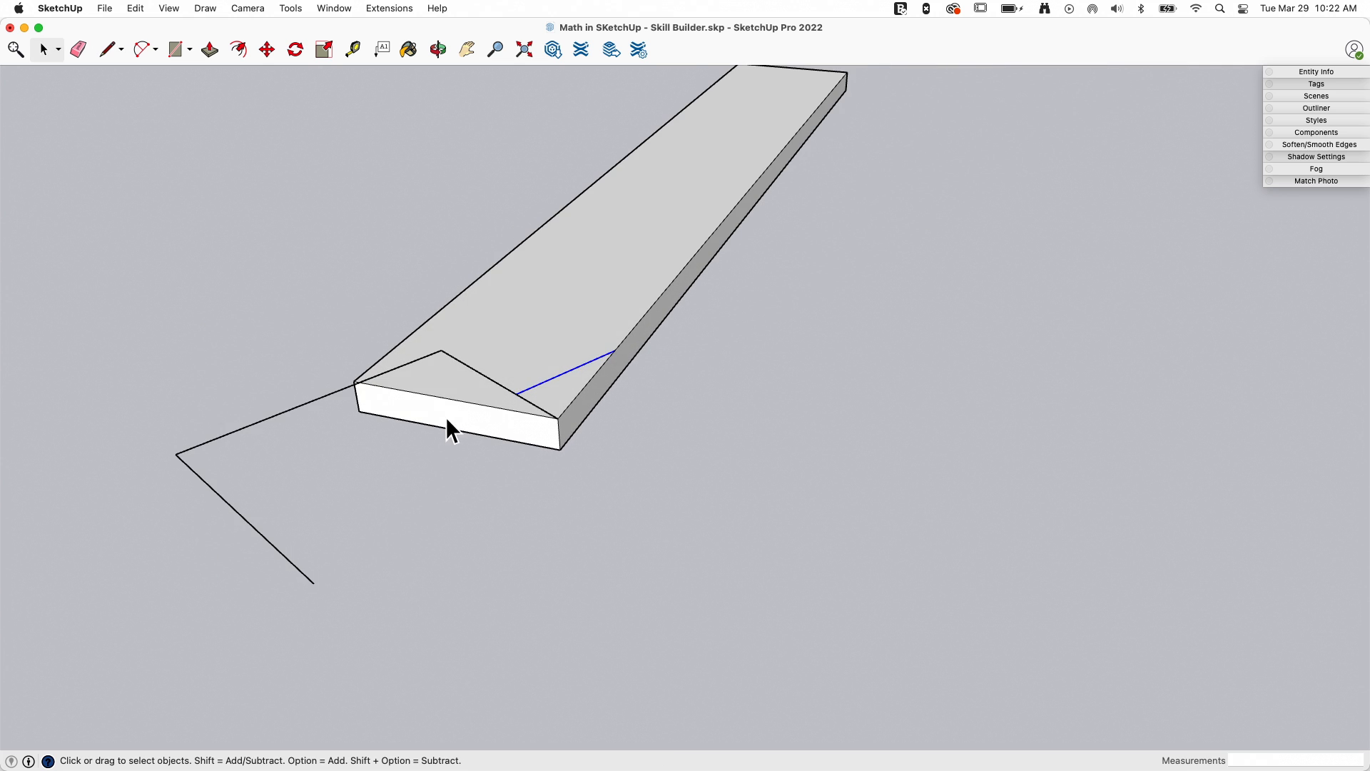
{"action": "left_click", "coordinate": [267, 48]}
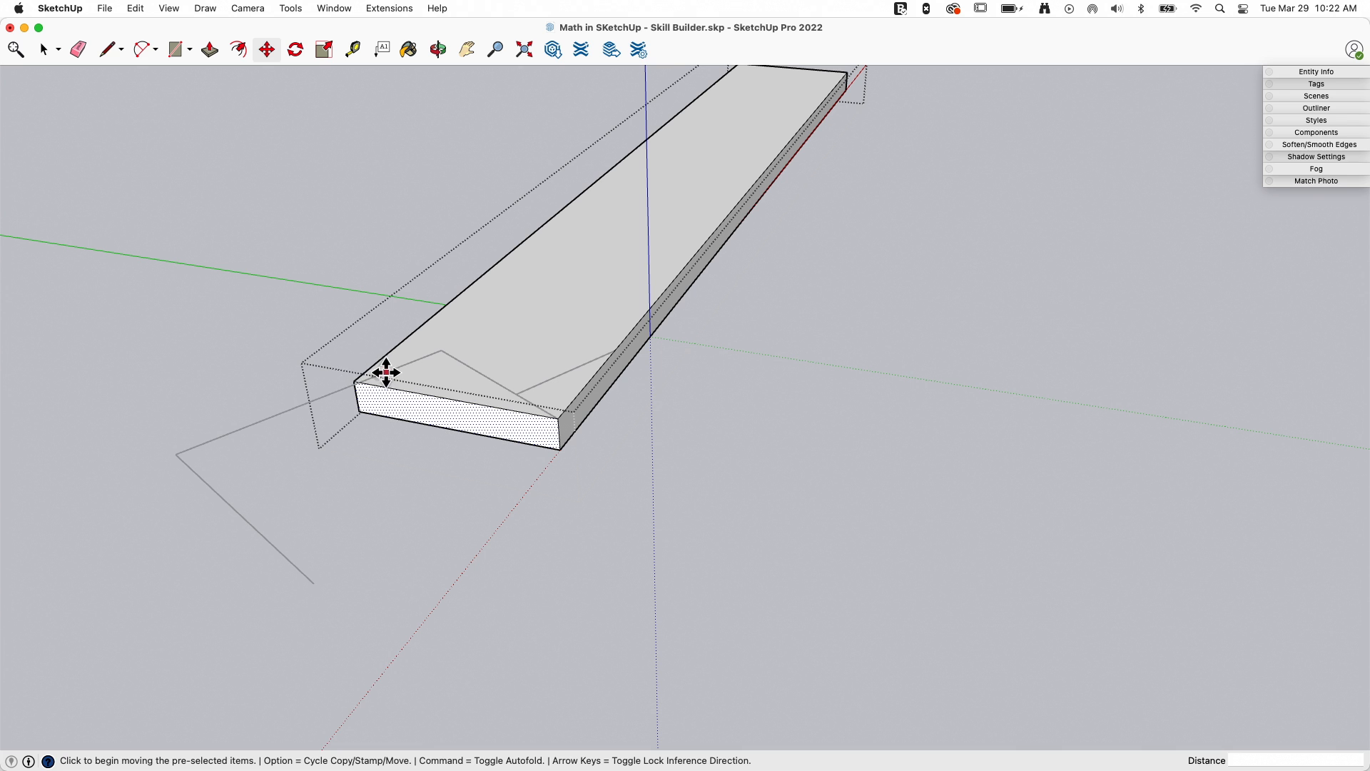
{"action": "left_click_drag", "start_coordinate": [387, 372], "coordinate": [278, 442]}
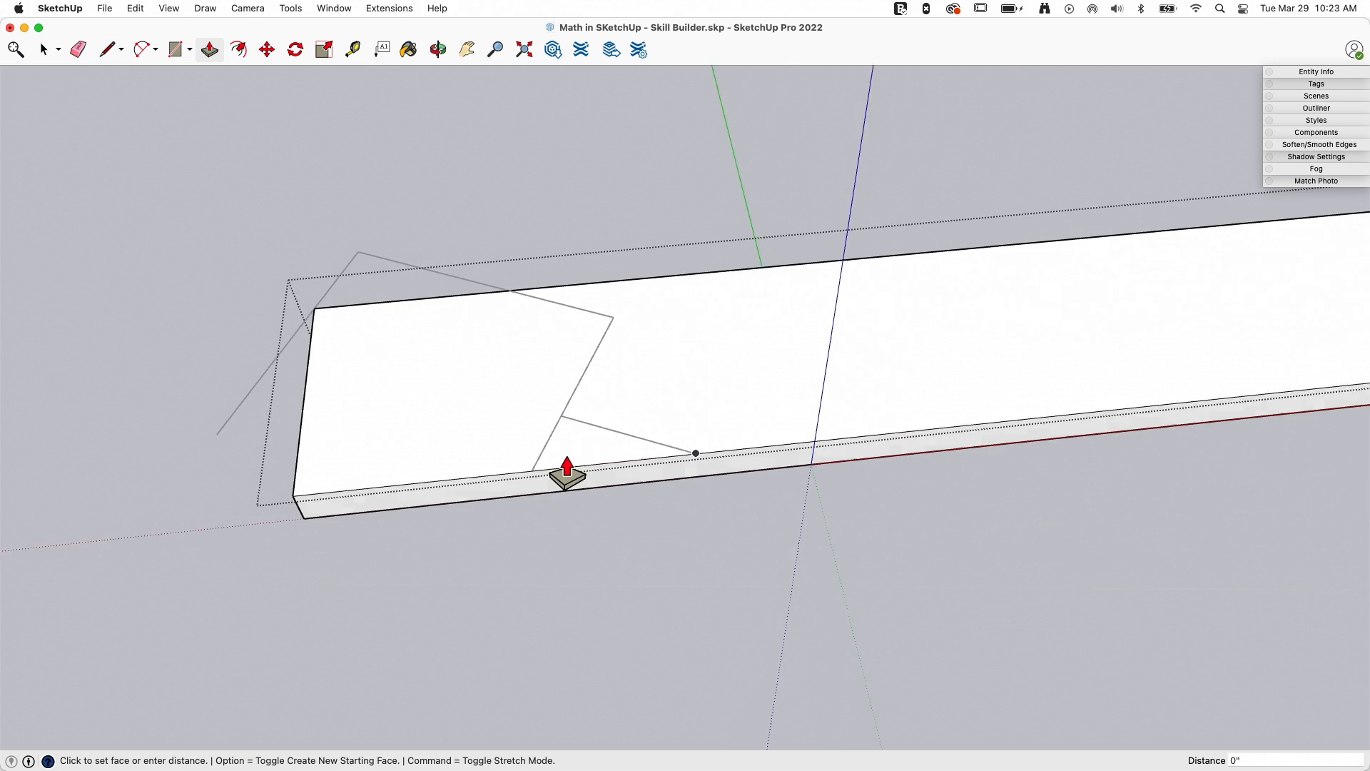
{"action": "left_click_drag", "start_coordinate": [567, 472], "coordinate": [592, 507]}
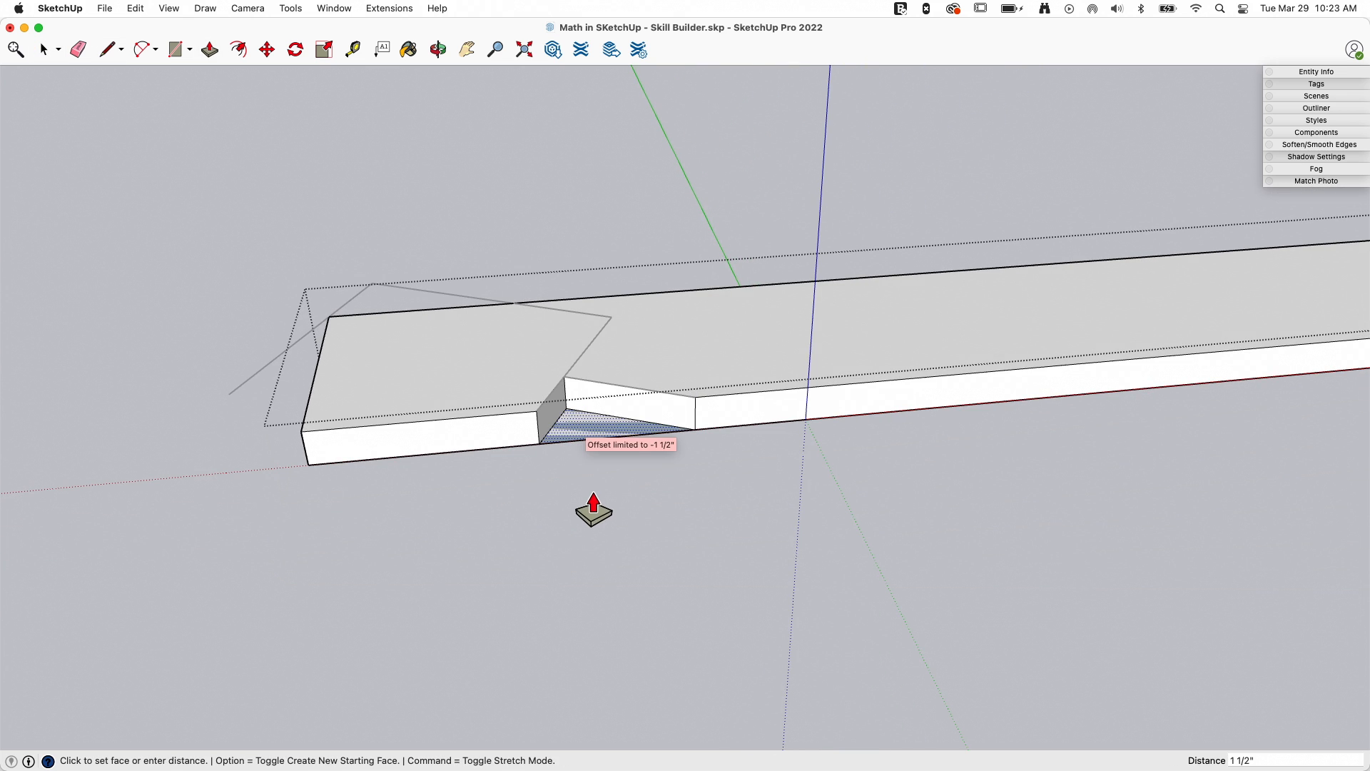
{"action": "left_click", "coordinate": [77, 48]}
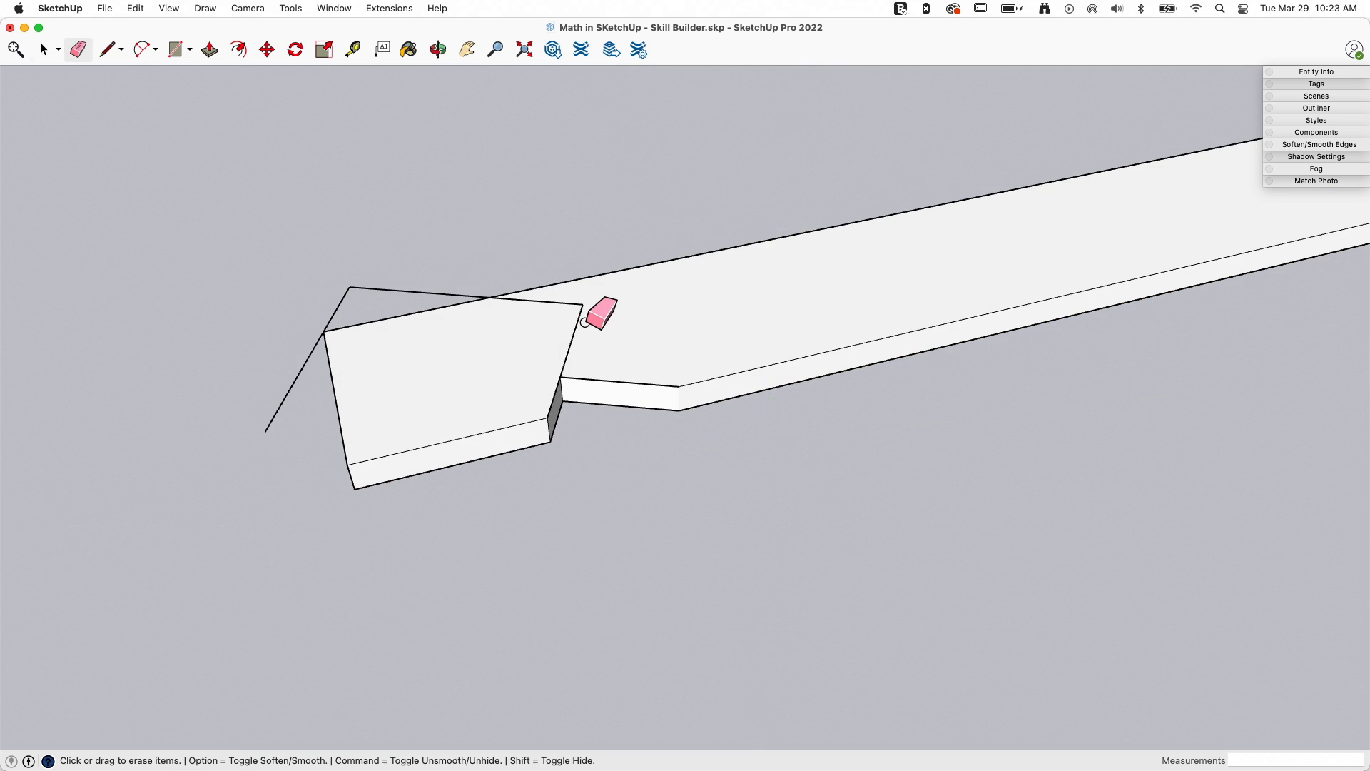